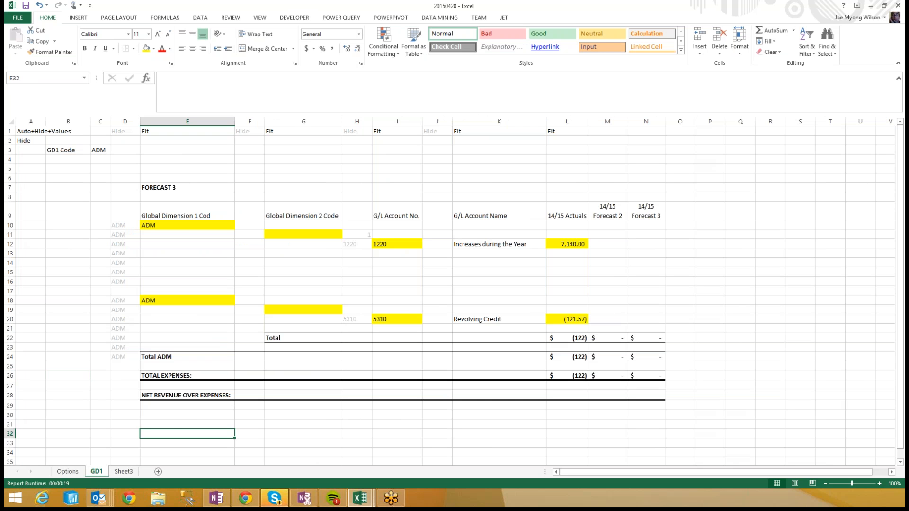
{"action": "mouse_move", "coordinate": [184, 227]}
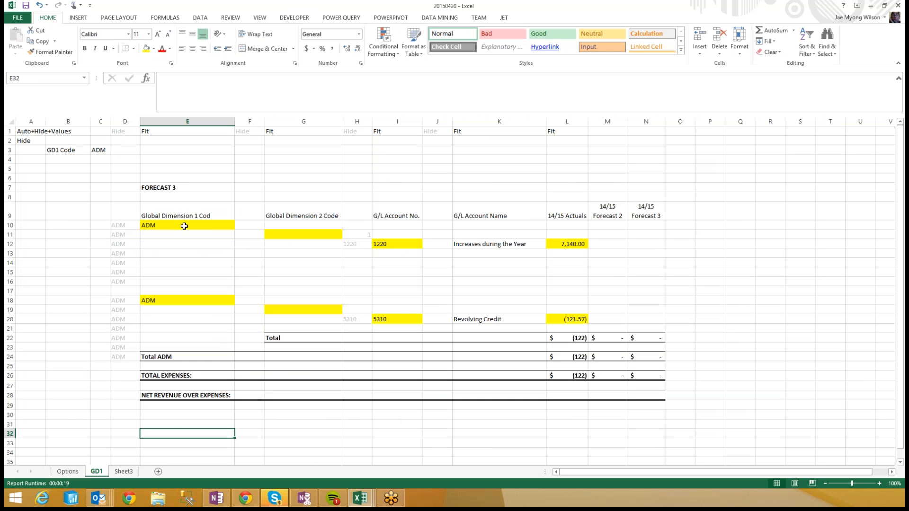
Check the ADM cell's formula and correct the truncated E9 header to 'Global Dimension 1 Code'.
{"action": "left_click", "coordinate": [566, 243]}
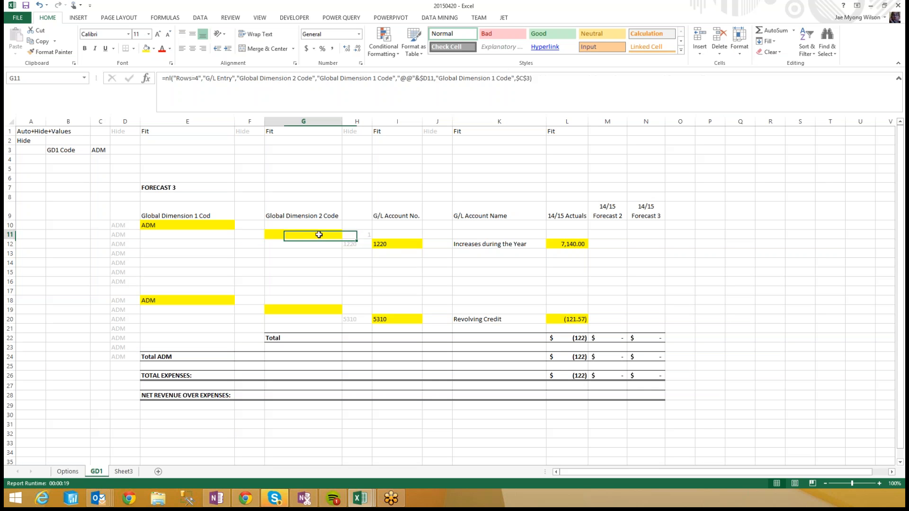
{"action": "left_click", "coordinate": [187, 215]}
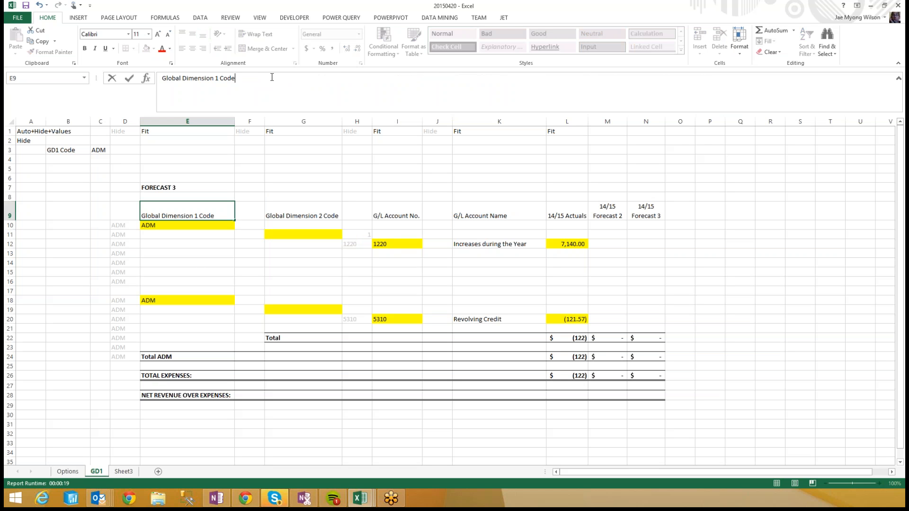
{"action": "left_click", "coordinate": [187, 253]}
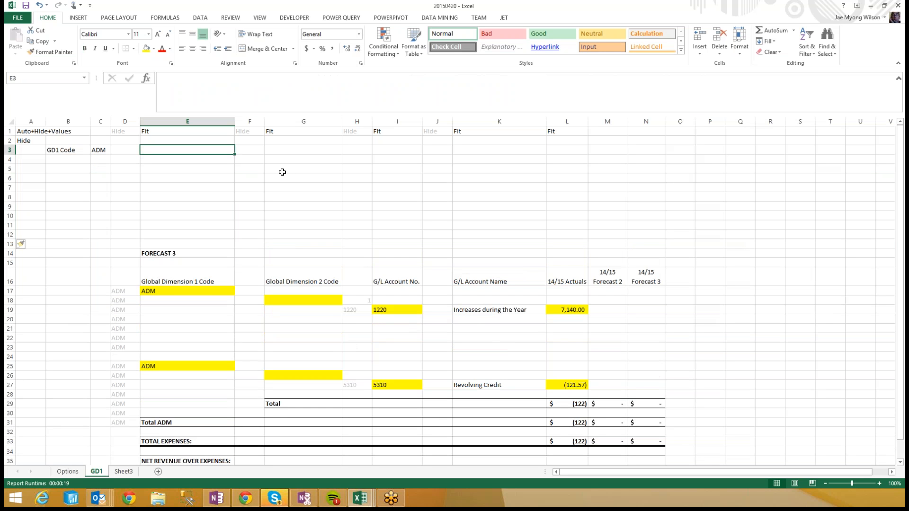
Enter the note 'Always put filter criteria in the TOP LEFT' and review I19's formula.
{"action": "left_click", "coordinate": [740, 168]}
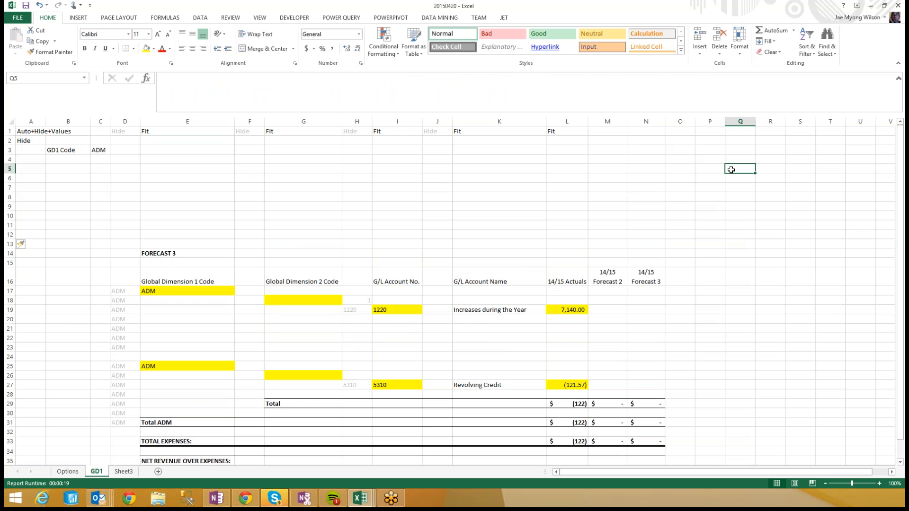
{"action": "type", "text": "Always put filter criteria"}
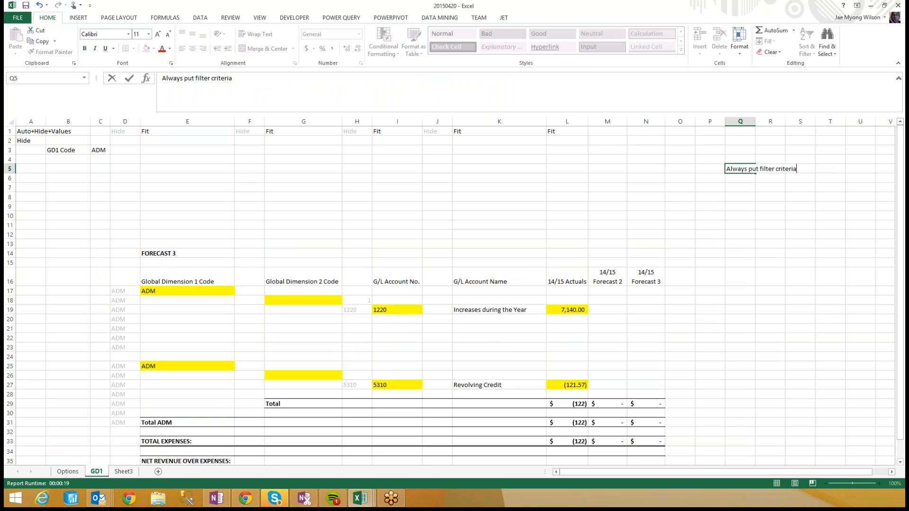
{"action": "type", "text": "in the top"}
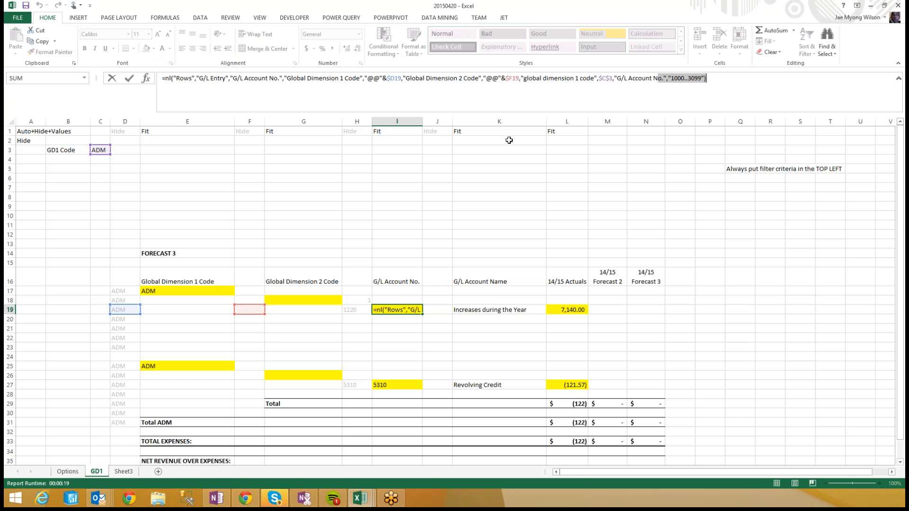
{"action": "double_click", "coordinate": [457, 78]}
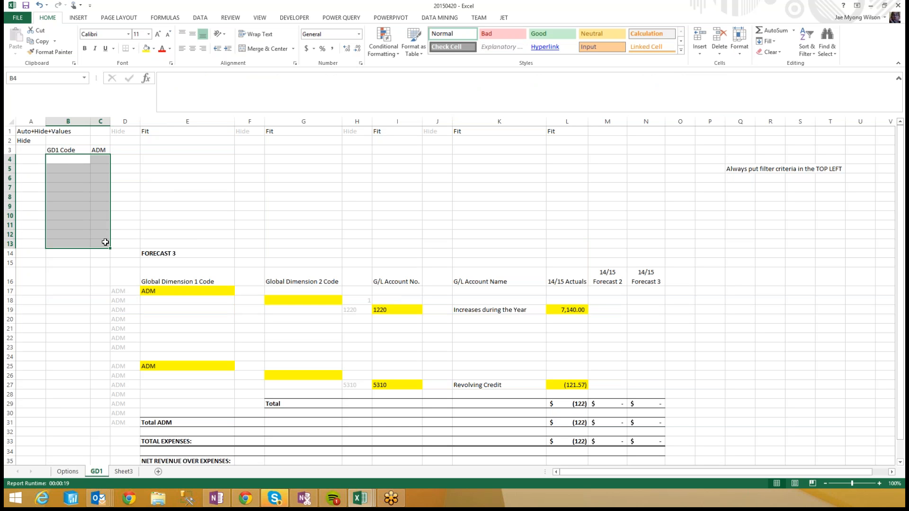
Add filter labels GD1 Code, GD2 Code and G/L Account No. with range 1000..3999.
{"action": "left_click", "coordinate": [67, 159]}
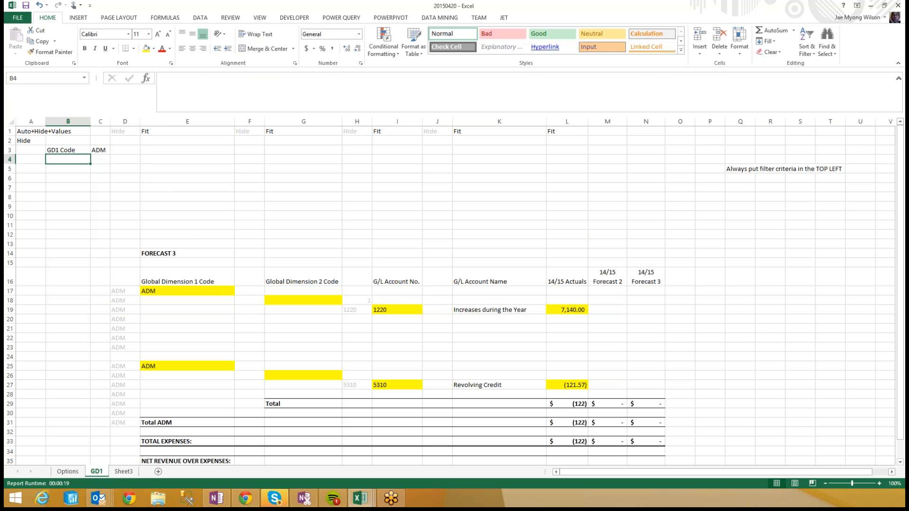
{"action": "type", "text": "GD1 Code"}
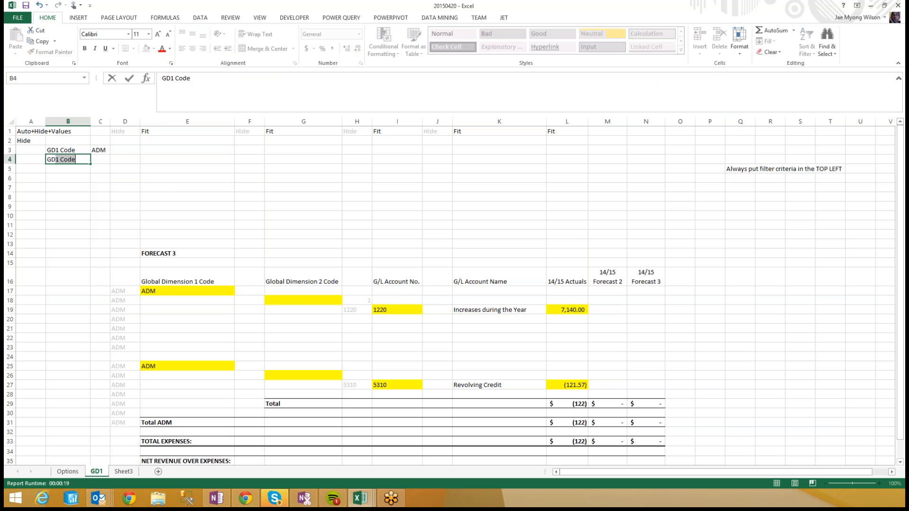
{"action": "type", "text": "GD2 Co"}
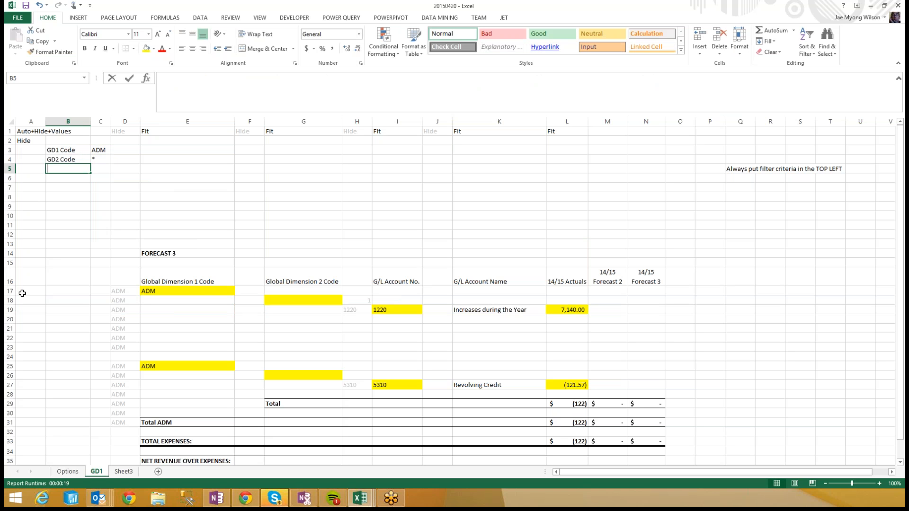
{"action": "type", "text": "G/L Account No."}
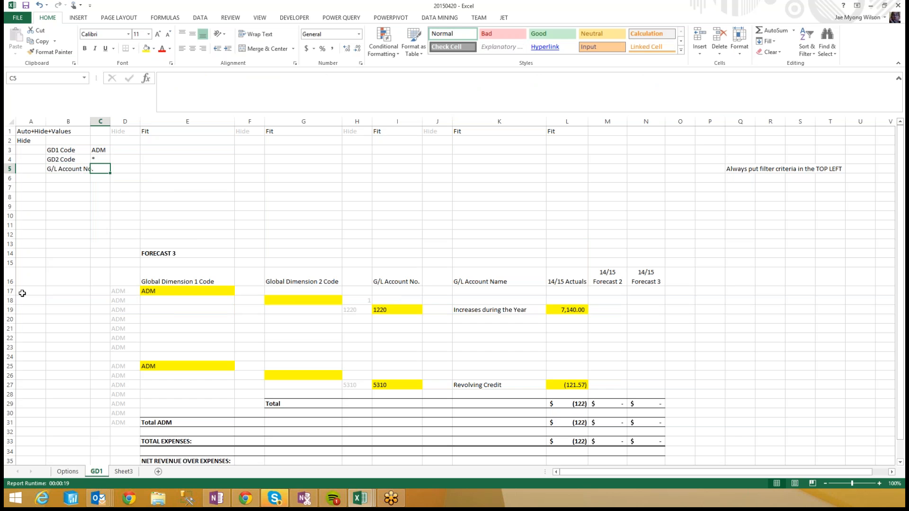
{"action": "type", "text": "1000..3999"}
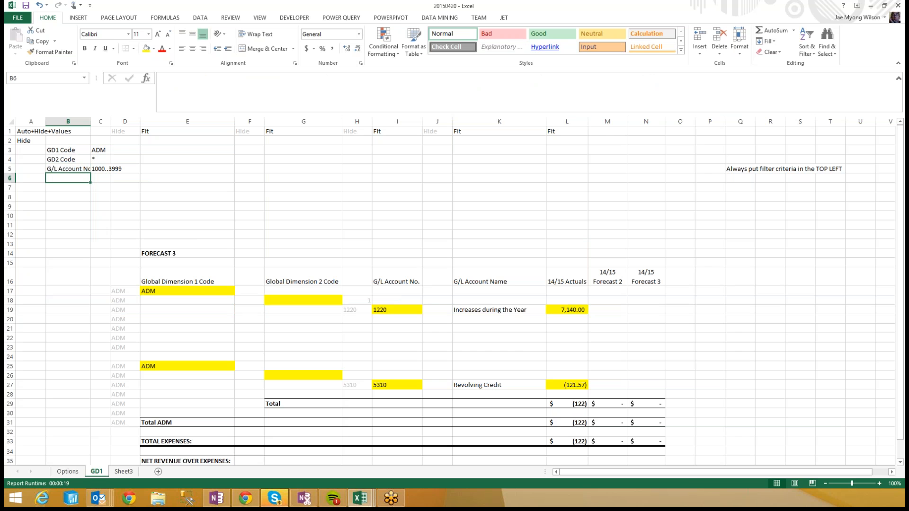
Add the Posting Date 1/6/2014..30/5/2015 and Credit Amount filters, widening column C.
{"action": "left_click", "coordinate": [566, 122]}
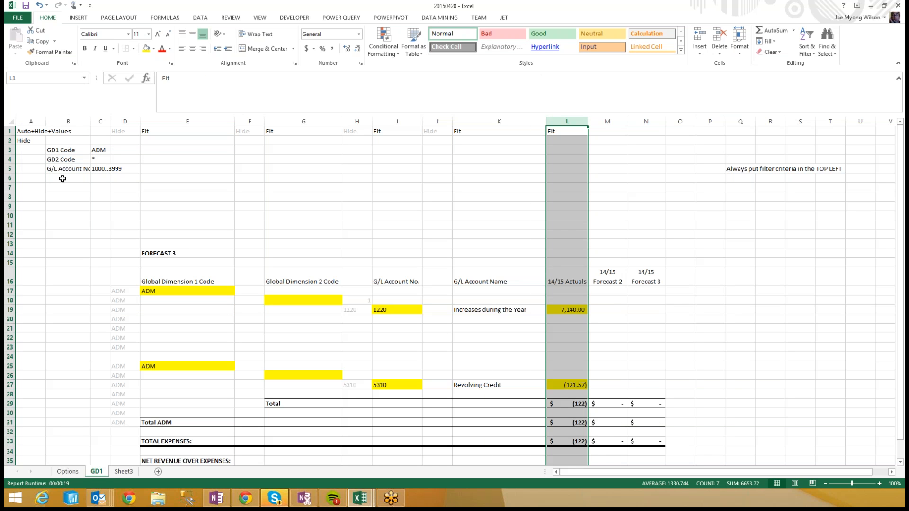
{"action": "type", "text": "Posting Date"}
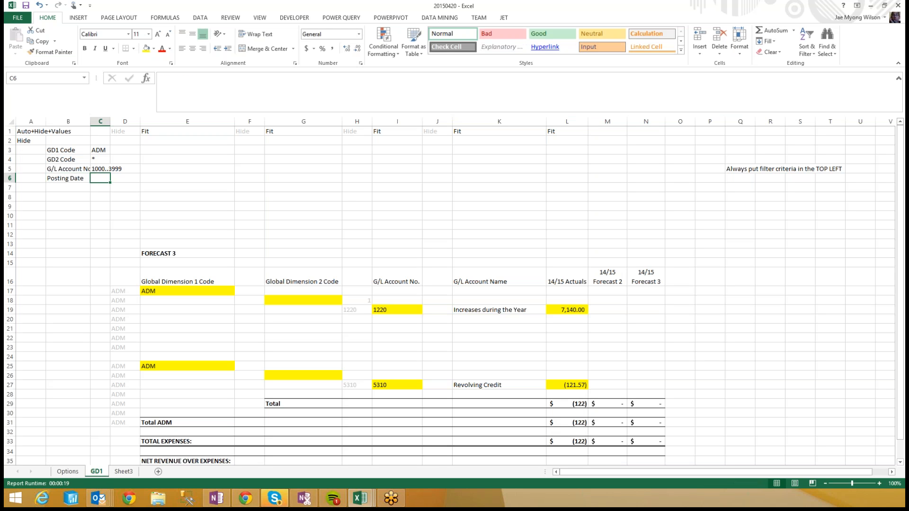
{"action": "type", "text": "6/1/2014"}
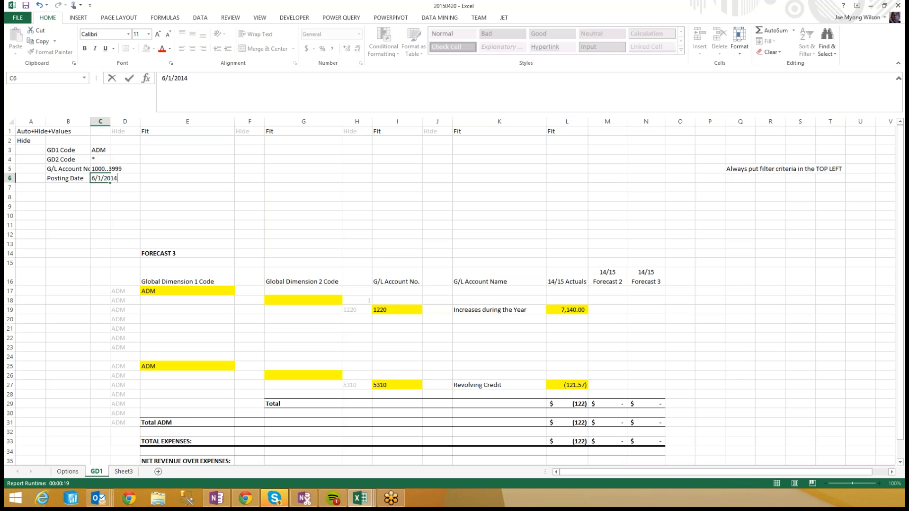
{"action": "type", "text": ".."}
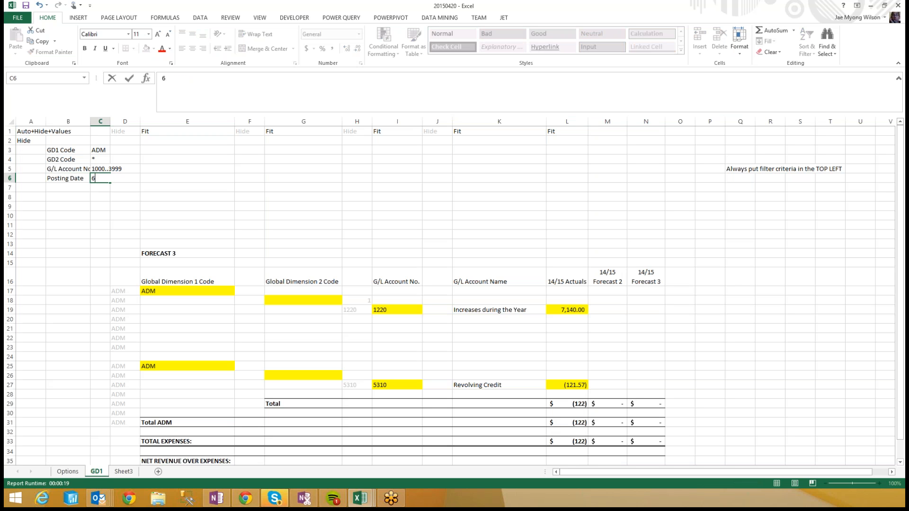
{"action": "type", "text": "/6/2014..30/5/2015"}
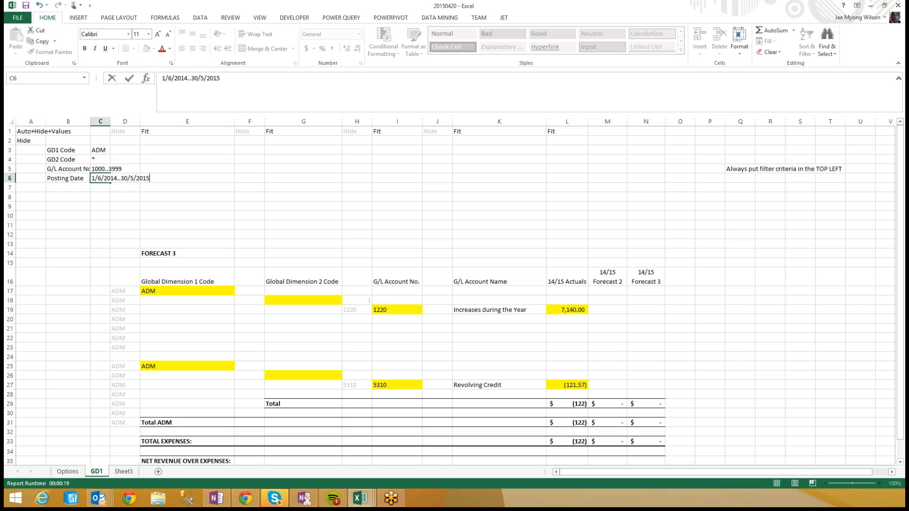
{"action": "left_click", "coordinate": [67, 188]}
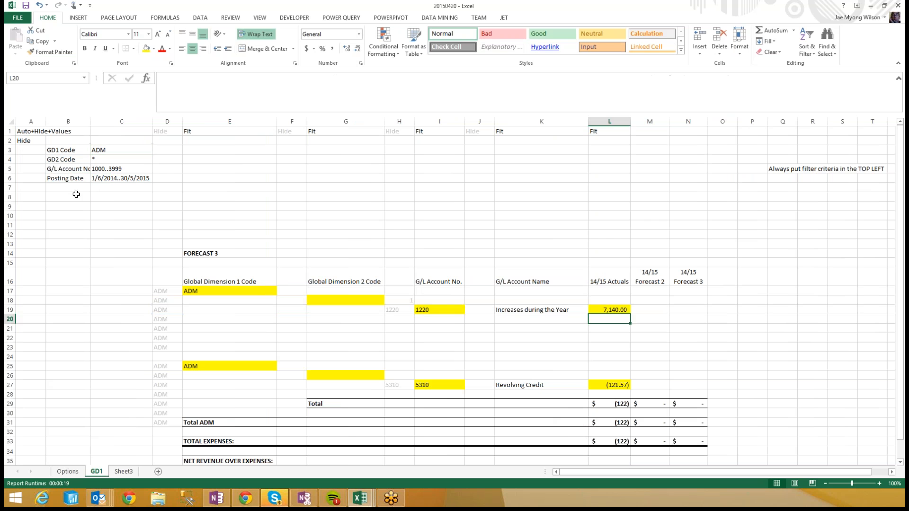
{"action": "type", "text": "Credit AMo"}
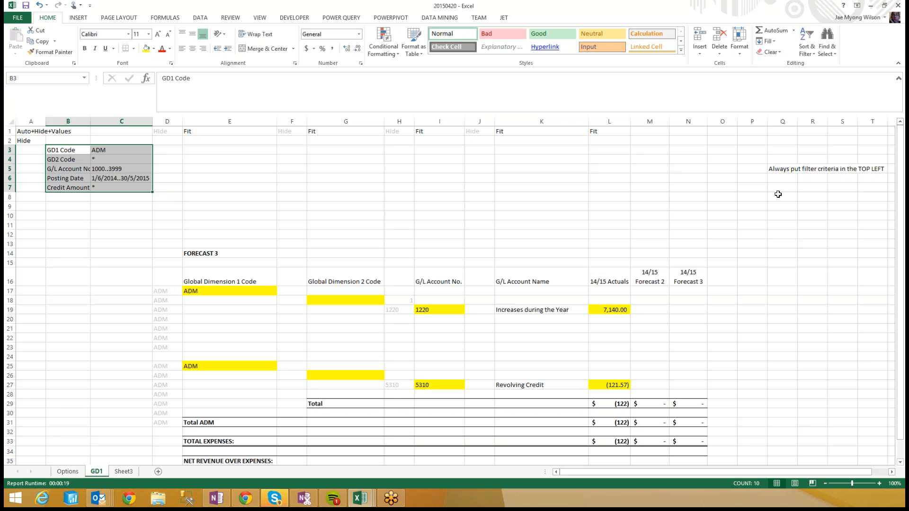
Write the P6 rule on filter criteria each NL() Rows, Columns and Sum function needs.
{"action": "left_click", "coordinate": [782, 178]}
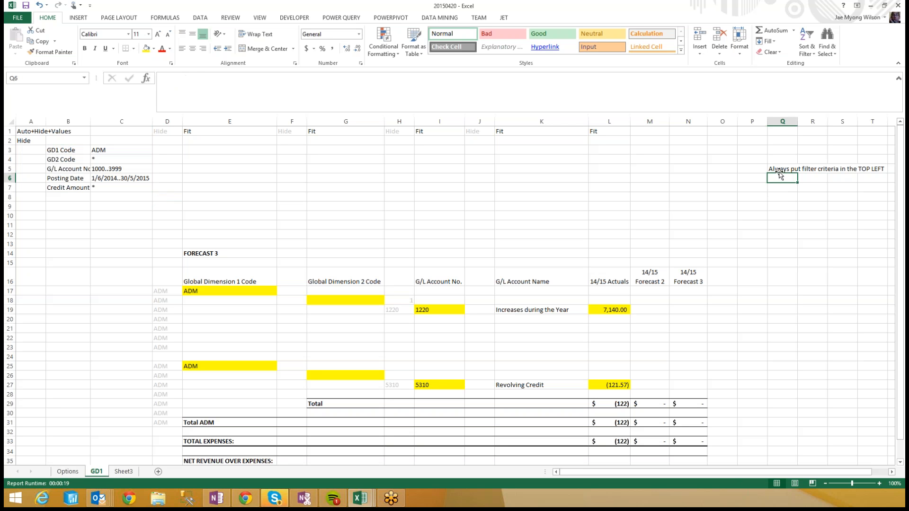
{"action": "left_click", "coordinate": [752, 178]}
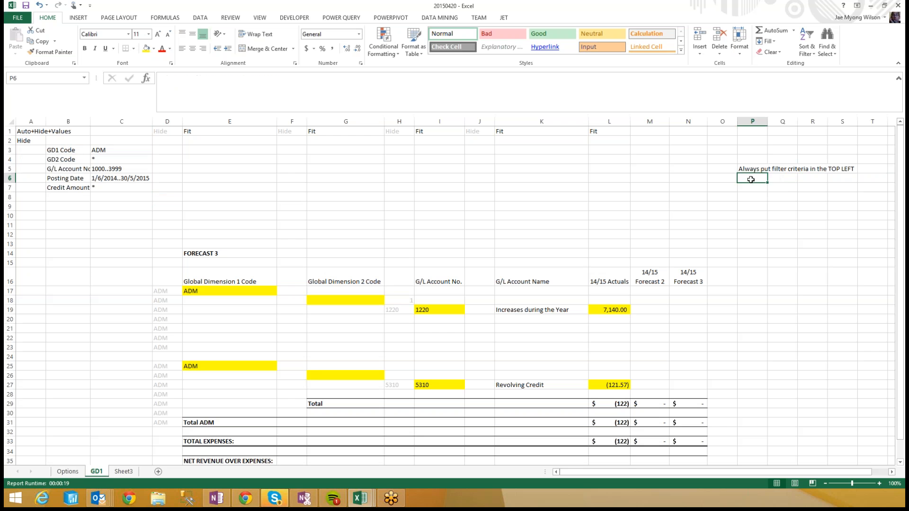
{"action": "type", "text": "Each NL(\""}
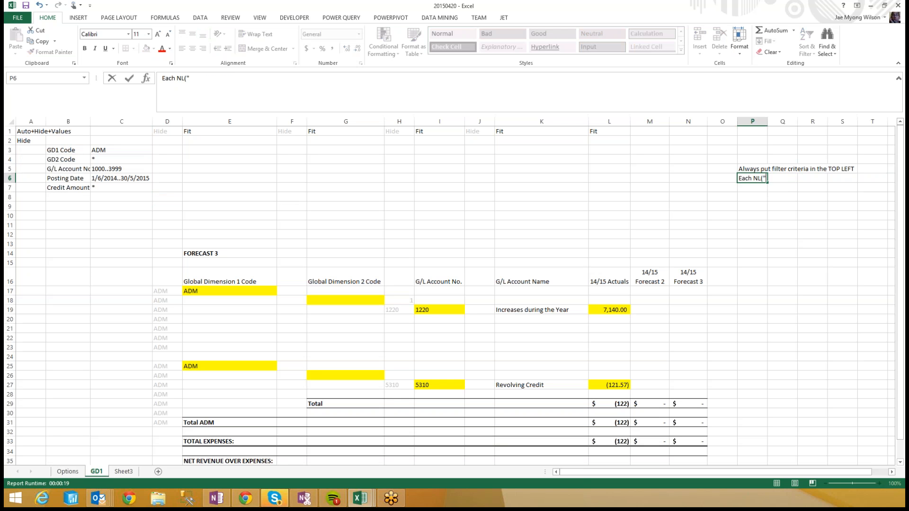
{"action": "type", "text": "() summary function (Rows,"}
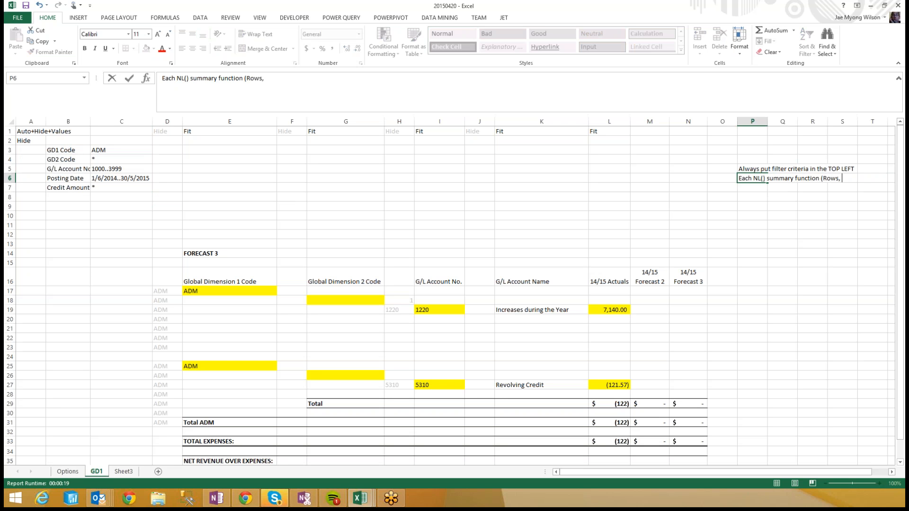
{"action": "type", "text": "Columns,"}
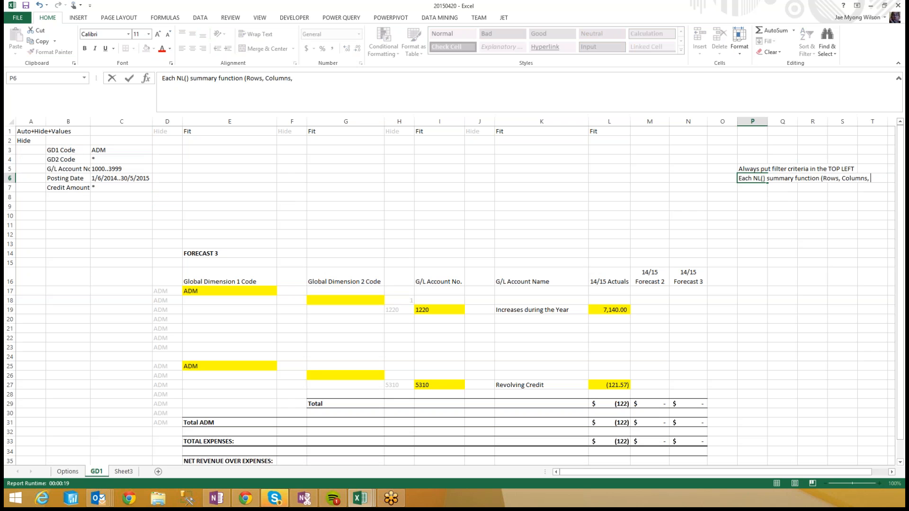
{"action": "type", "text": "Sum) must have the set of filter c"}
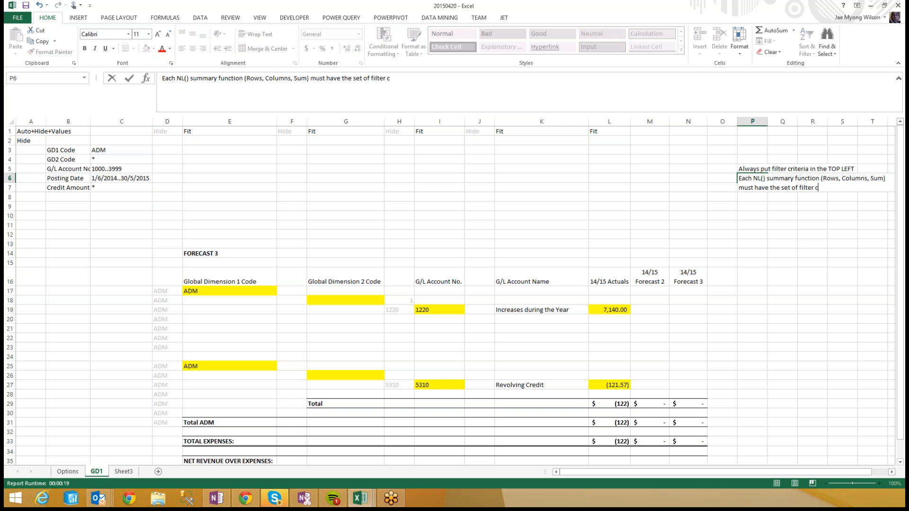
{"action": "type", "text": "riteria"}
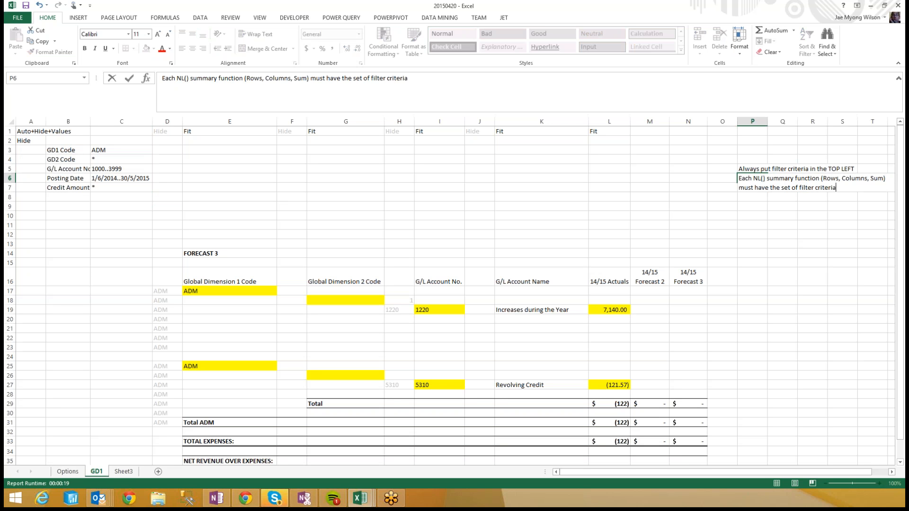
{"action": "mouse_move", "coordinate": [347, 145]}
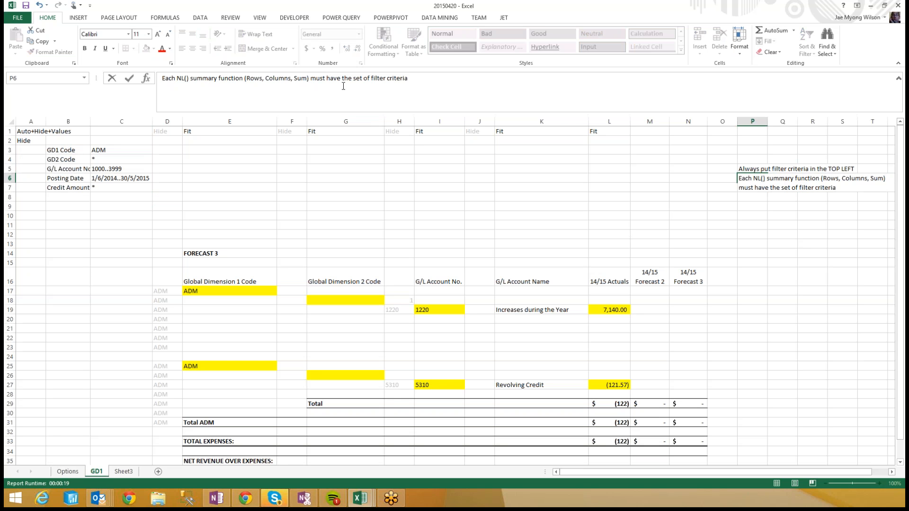
{"action": "double_click", "coordinate": [357, 78]}
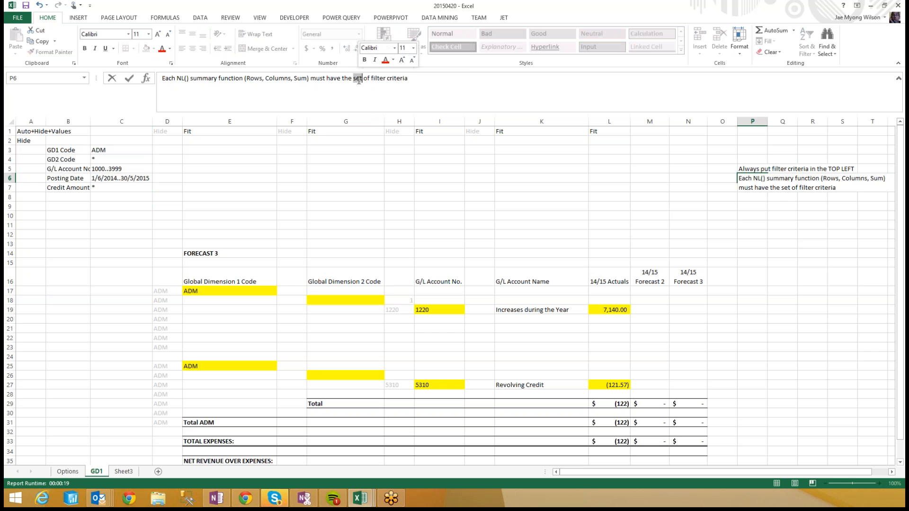
{"action": "type", "text": "same nu"}
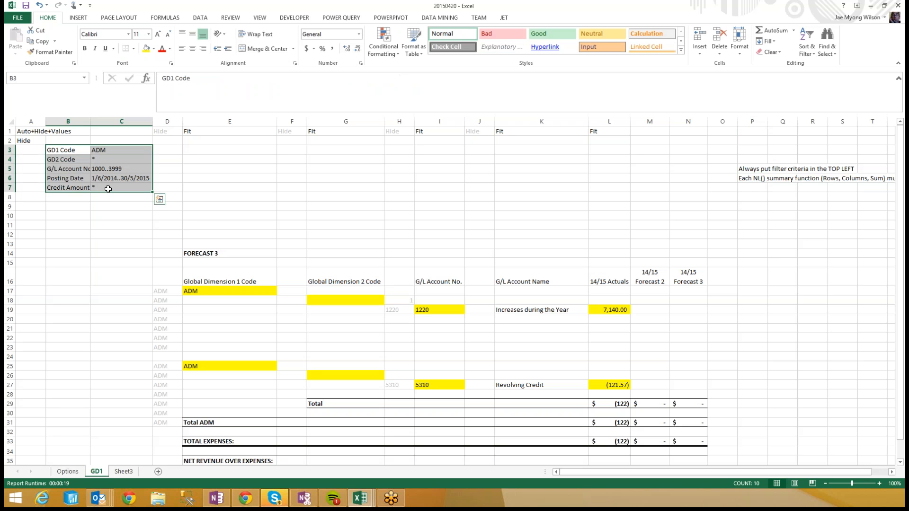
Extend E17's NL Rows formula with GD2 code $C$4, G/L account $C$5, posting date $C$6, credit amount $C$7.
{"action": "left_click", "coordinate": [229, 290]}
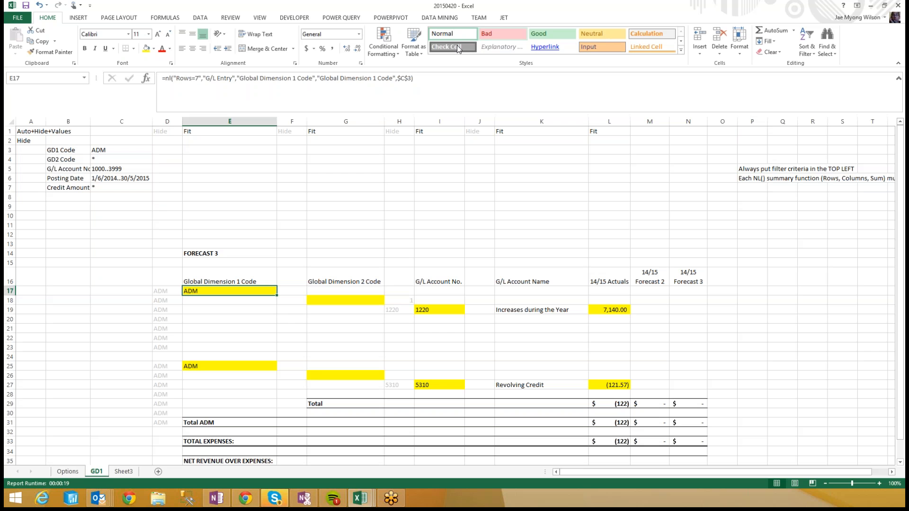
{"action": "double_click", "coordinate": [229, 290]}
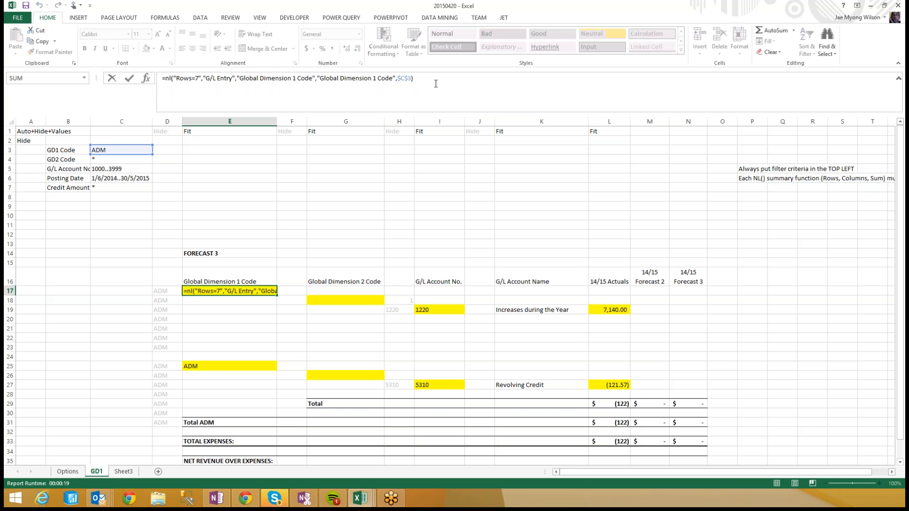
{"action": "type", "text": ", \""}
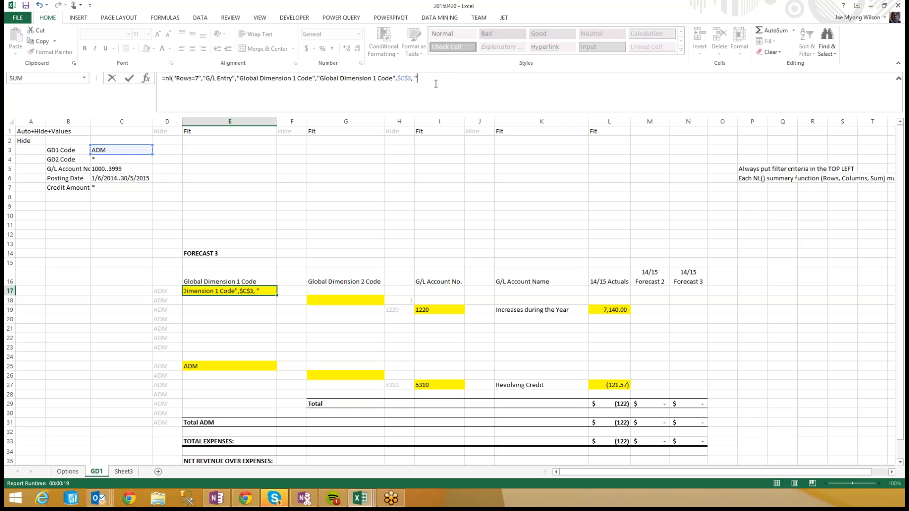
{"action": "type", "text": "global dimension 2 code\","}
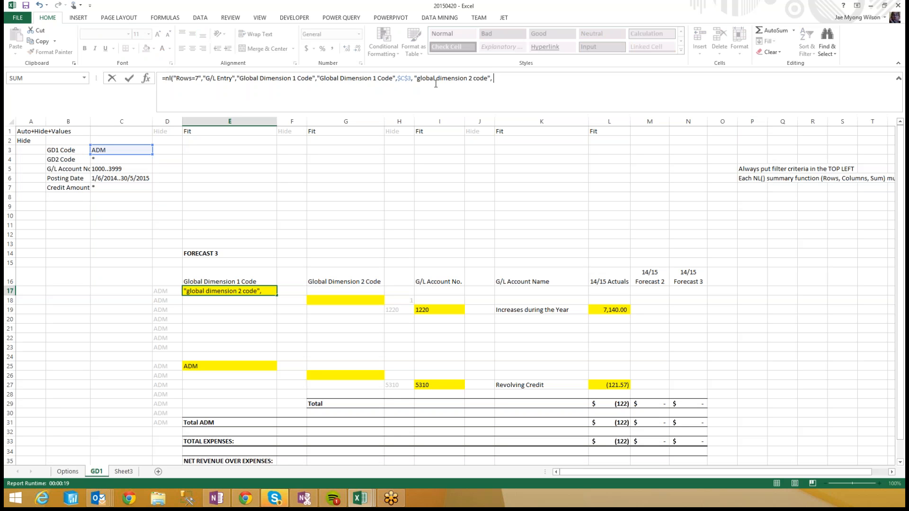
{"action": "left_click", "coordinate": [120, 160]}
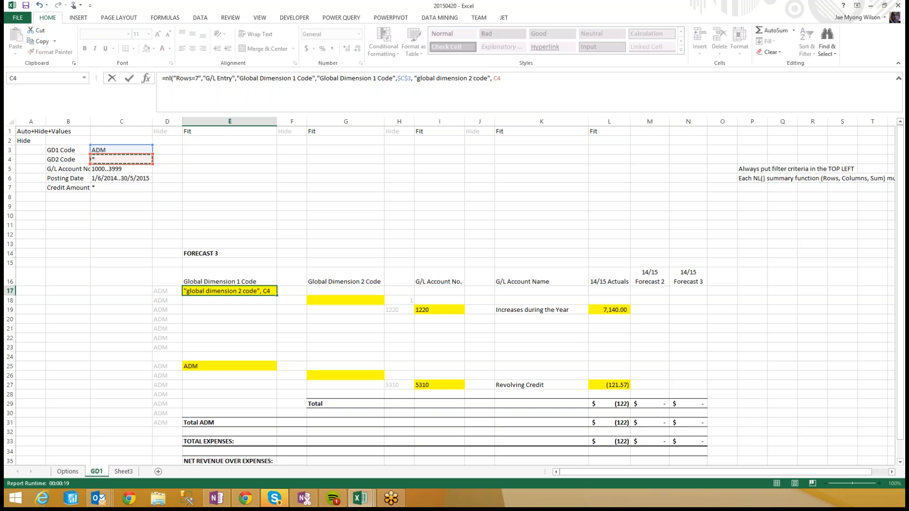
{"action": "type", "text": "$C$4, \"g/l aa"}
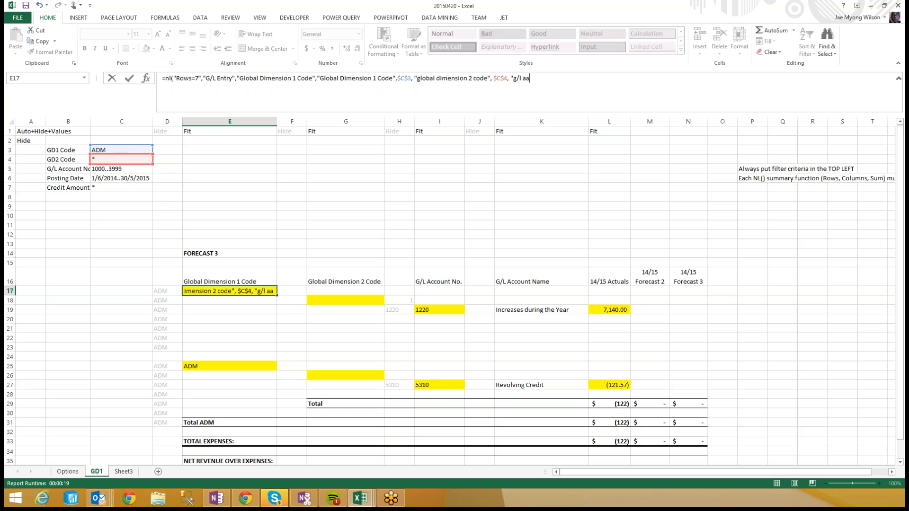
{"action": "type", "text": "ccount no.\","}
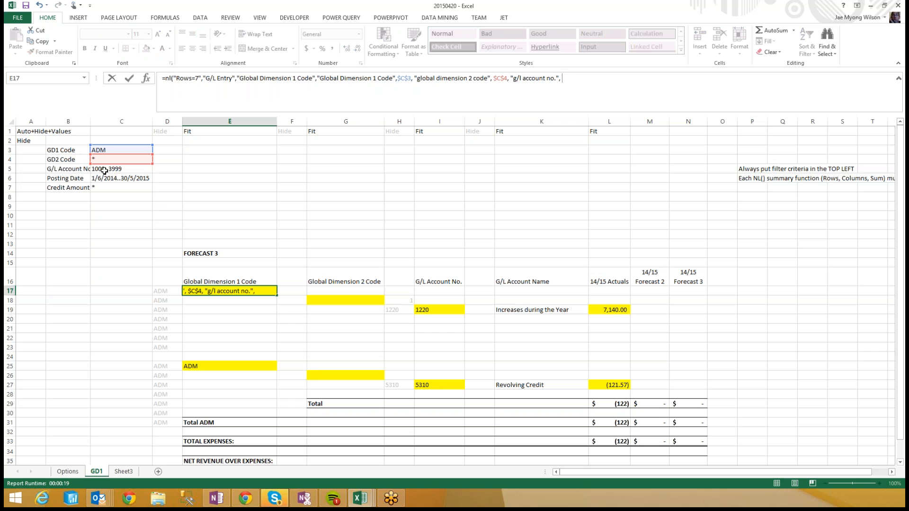
{"action": "left_click", "coordinate": [121, 169]}
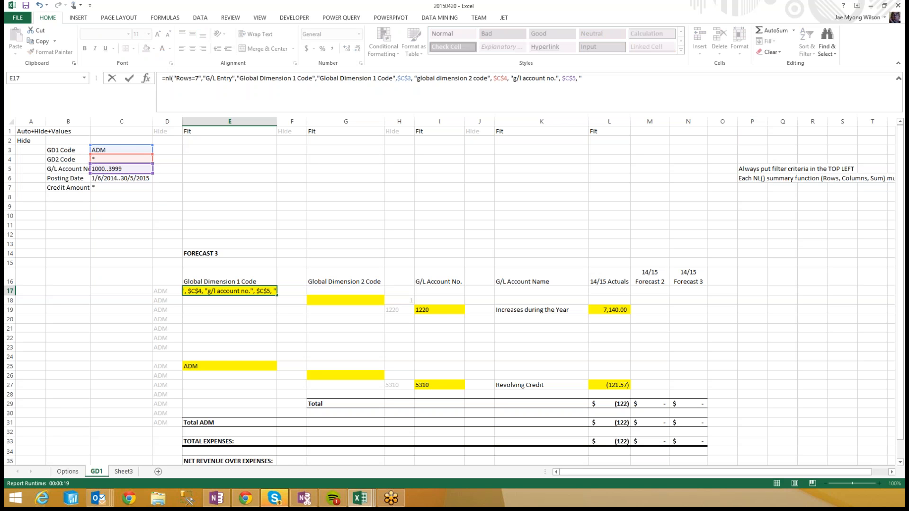
{"action": "type", "text": "\"posting date\", $C$6, \"credit amount\", $C$7)"}
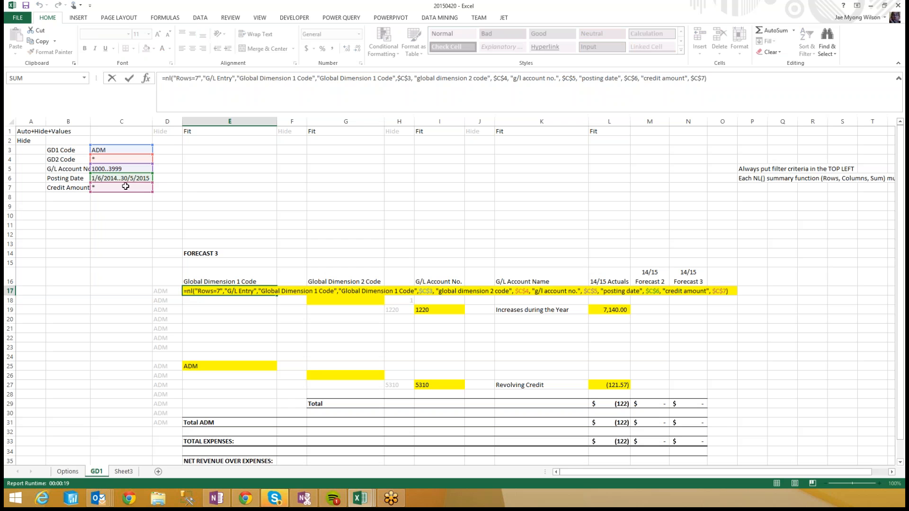
{"action": "left_click", "coordinate": [121, 168]}
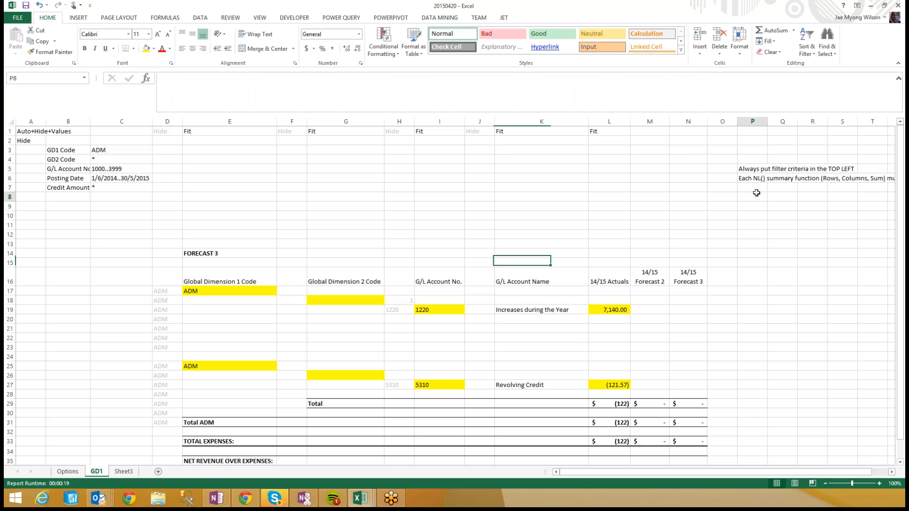
Add the third rule 'Never filter on the same field twice' in P7.
{"action": "type", "text": "Never filter on the same"}
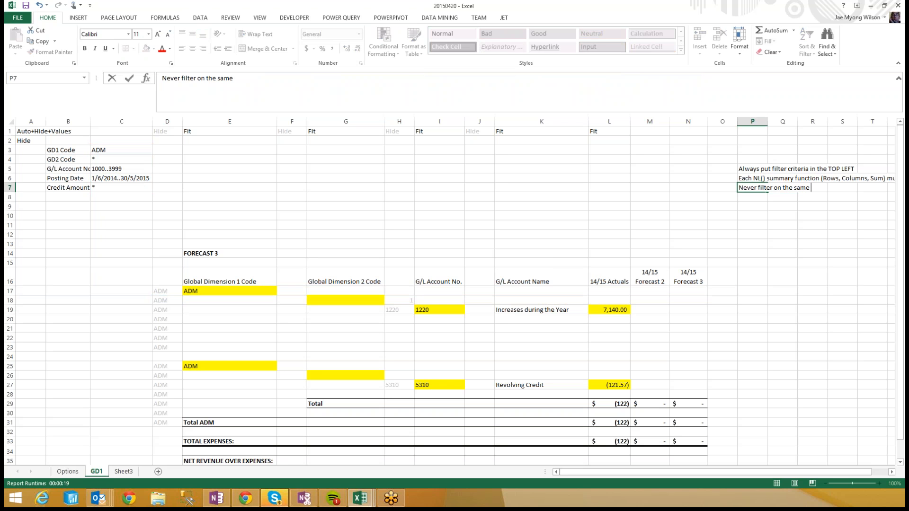
{"action": "type", "text": "field twice"}
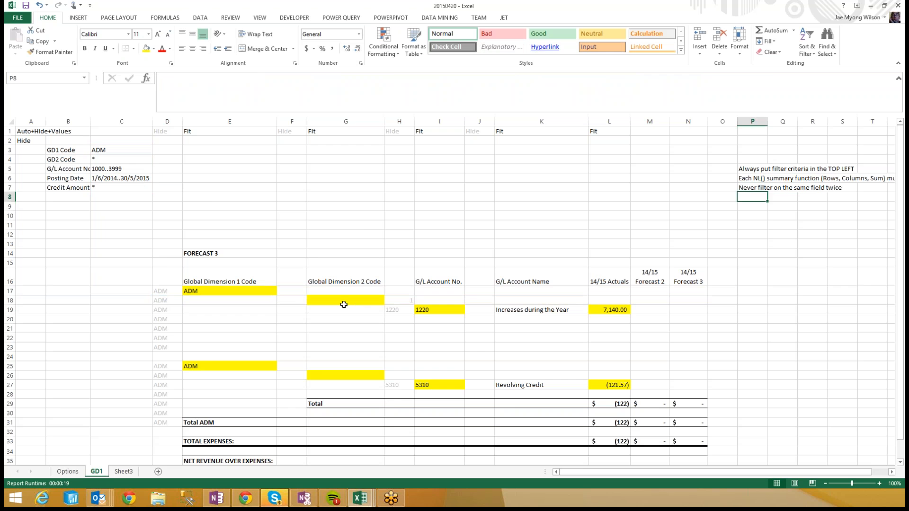
{"action": "left_click", "coordinate": [345, 300]}
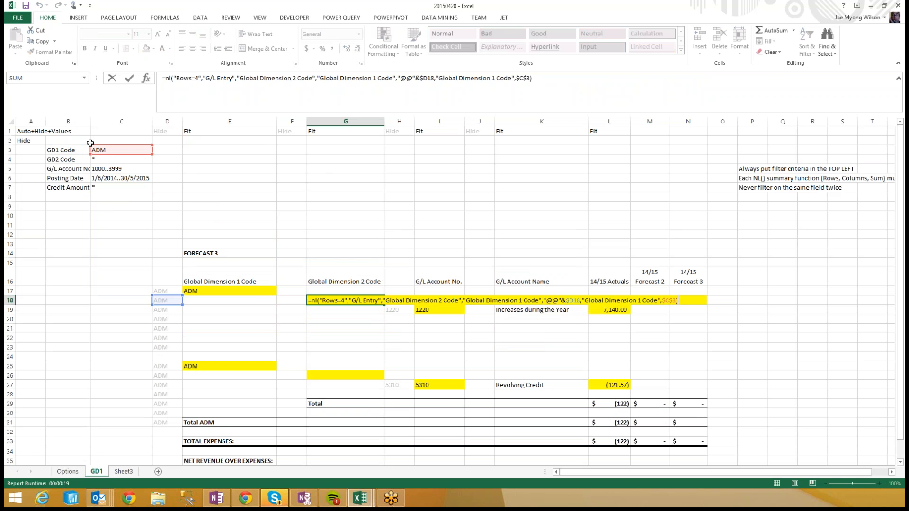
{"action": "mouse_move", "coordinate": [137, 328]}
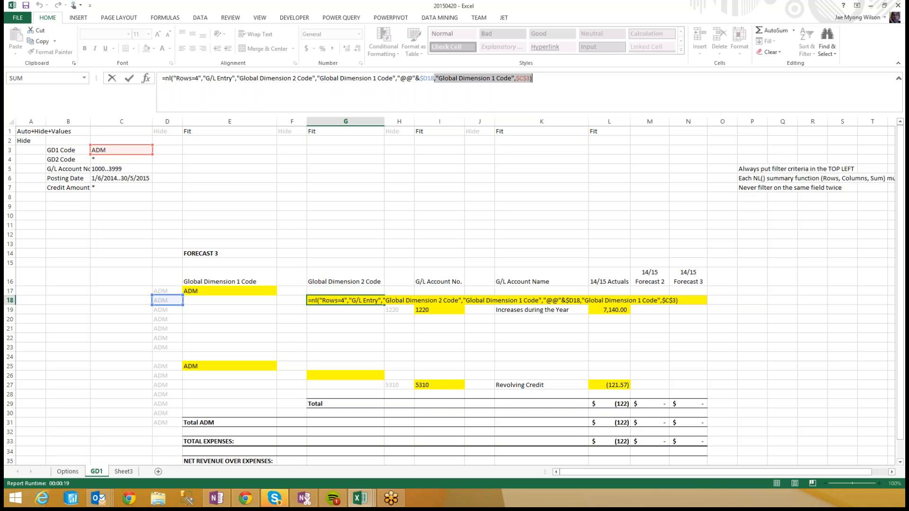
{"action": "mouse_move", "coordinate": [210, 288]}
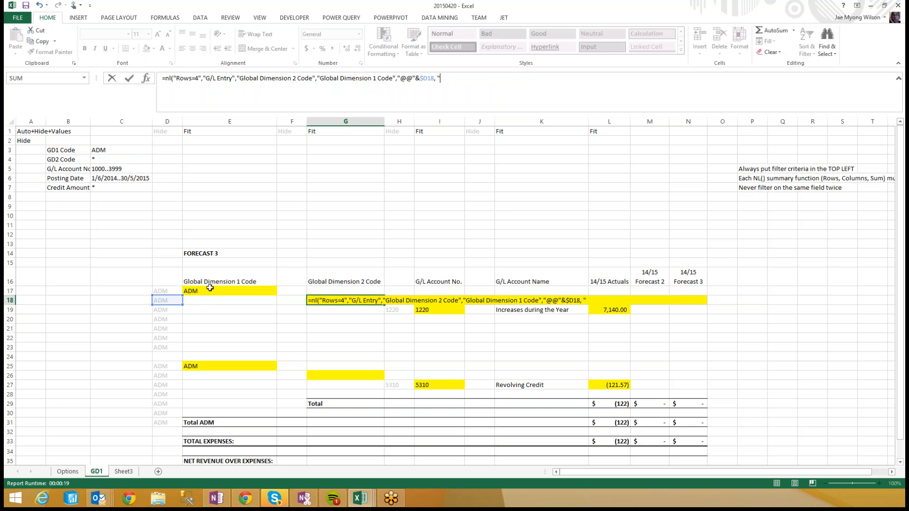
Make G18's formula filter on GD2 code $C$4, G/L account $C$5, posting date $C$6, credit amount $C$7.
{"action": "type", "text": "global dimension"}
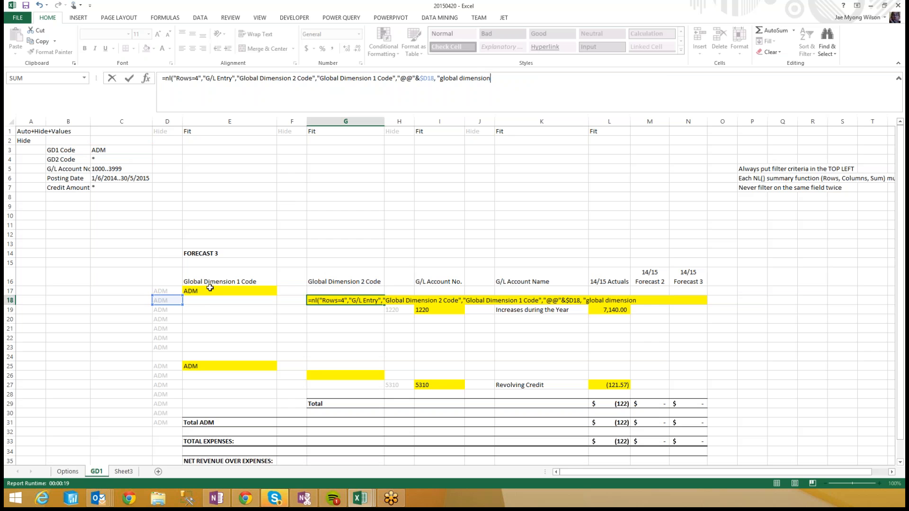
{"action": "type", "text": "2 code\""}
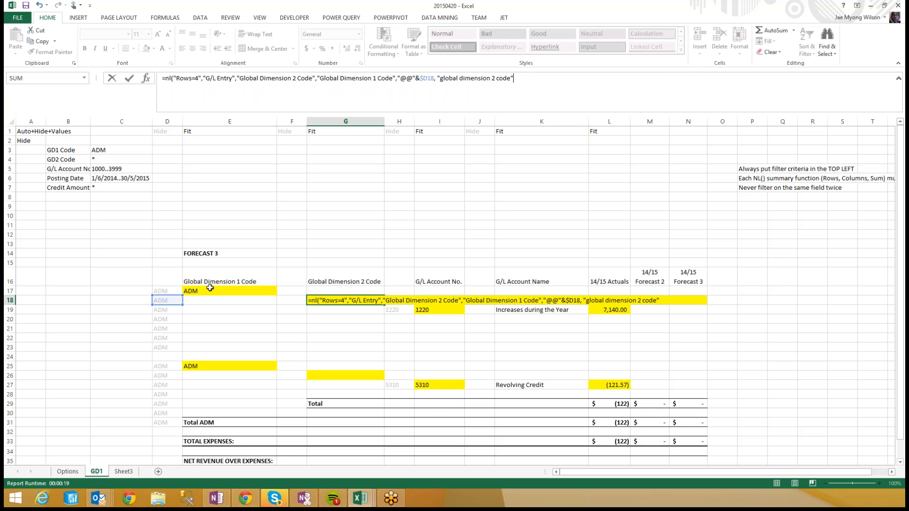
{"action": "type", "text": ","}
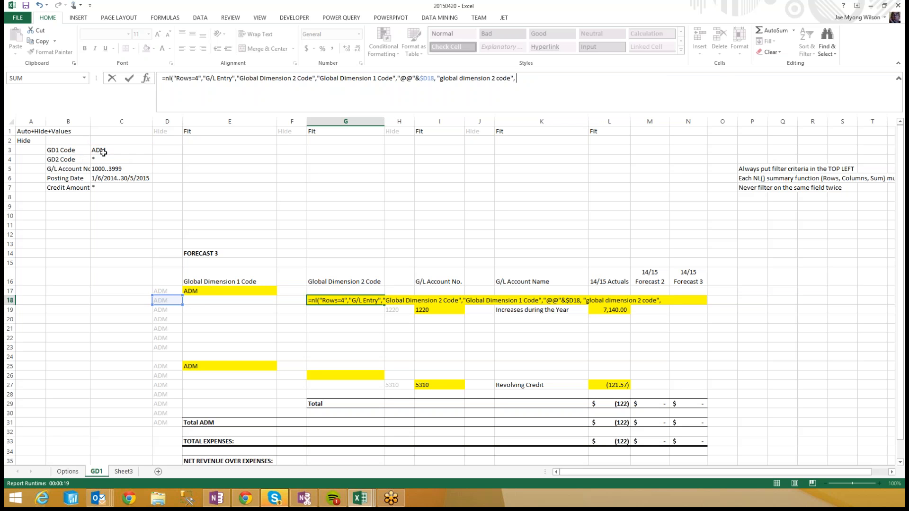
{"action": "left_click", "coordinate": [120, 160]}
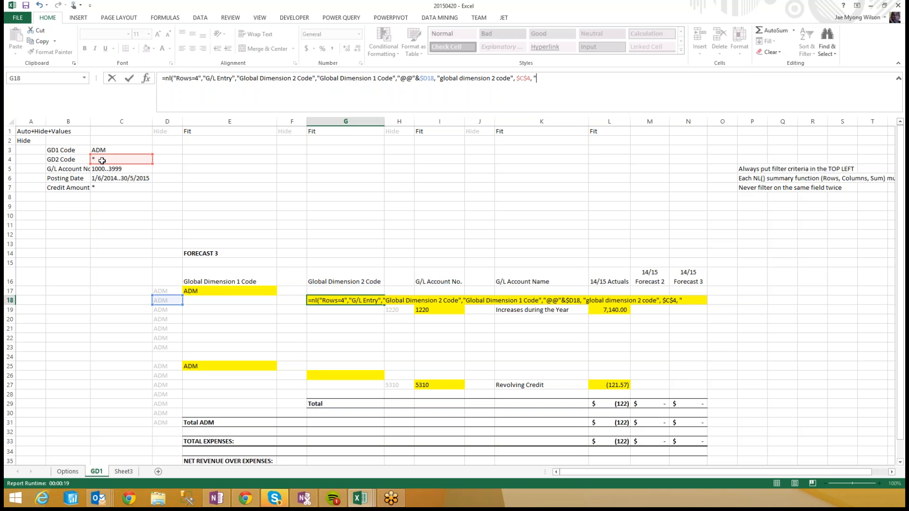
{"action": "type", "text": "g/l account no"}
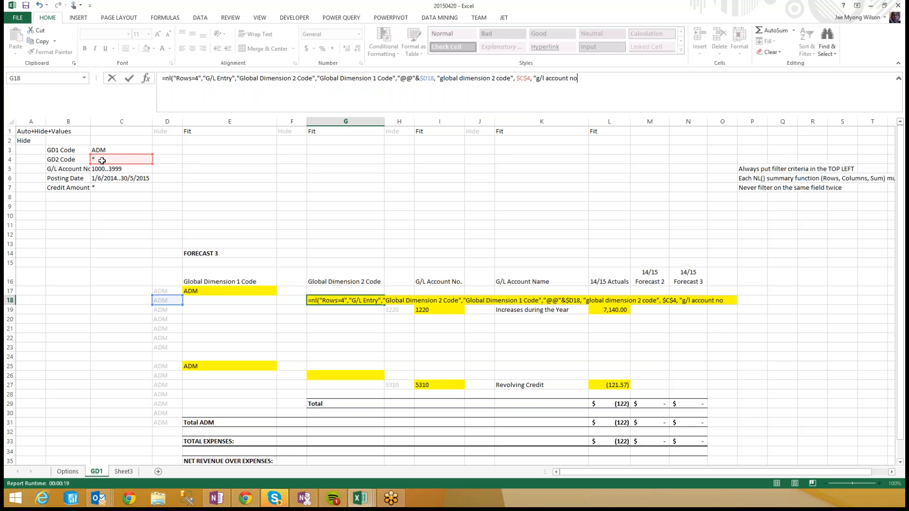
{"action": "left_click", "coordinate": [120, 178]}
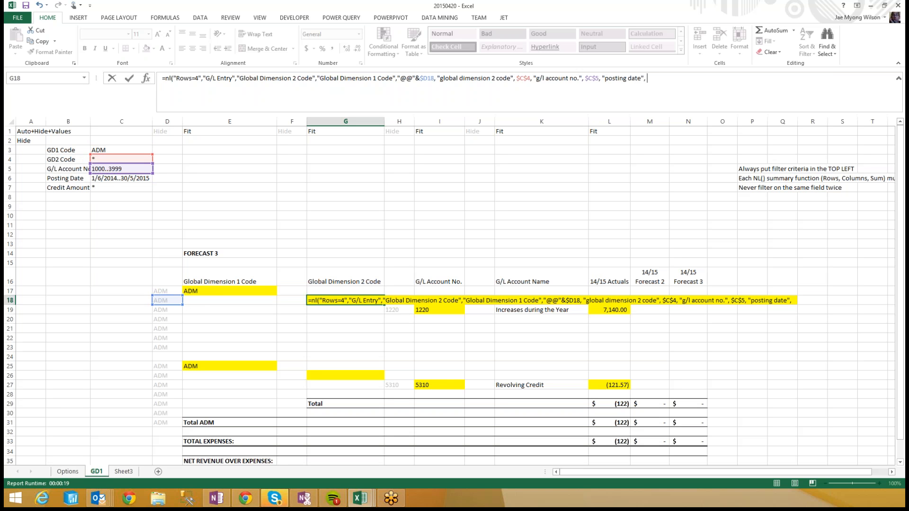
{"action": "left_click", "coordinate": [121, 178]}
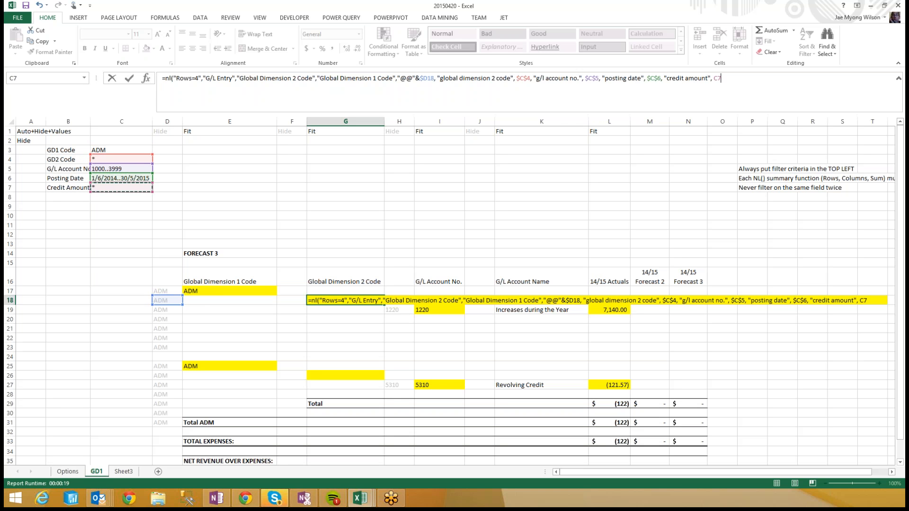
{"action": "left_click", "coordinate": [345, 300]}
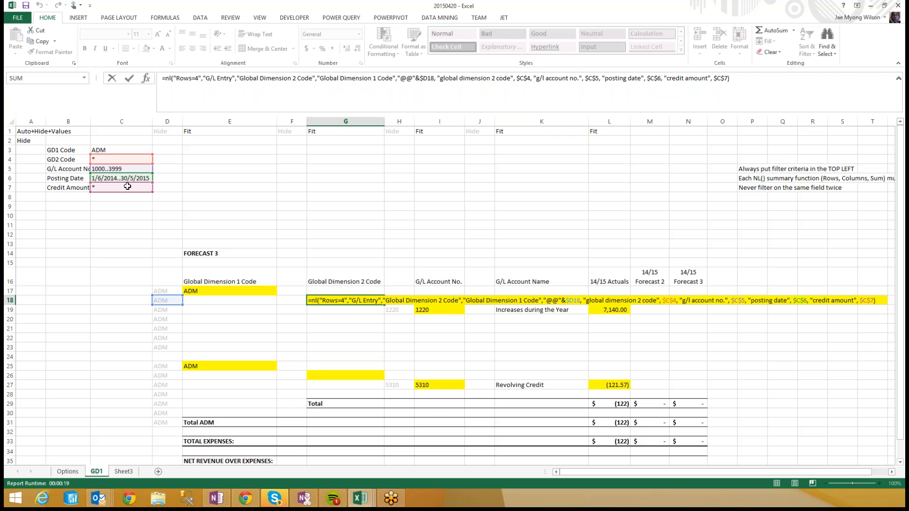
{"action": "mouse_move", "coordinate": [742, 185]}
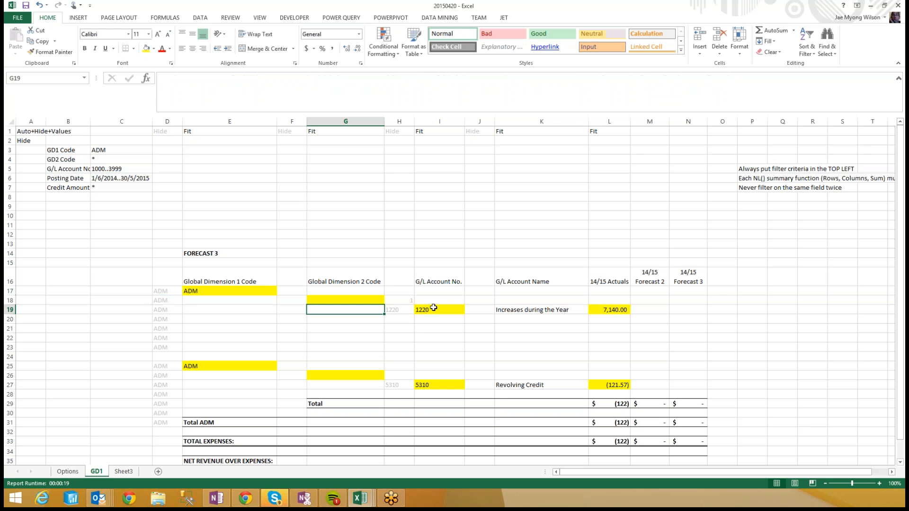
Append posting date $C$6 and credit amount $C$7 filters to I19's G/L Account No. formula.
{"action": "left_click", "coordinate": [438, 309]}
{"action": "type", "text": "=nl(\"Rows\",\"G/L Entry\",\"G/L Account No.\",\"Global Dimension 1 Code\",\"@@\"&$D19,\"Global Dimension 2 Code\",\"@@\"&$F19,\"G/L Account No.\", $C$5"}
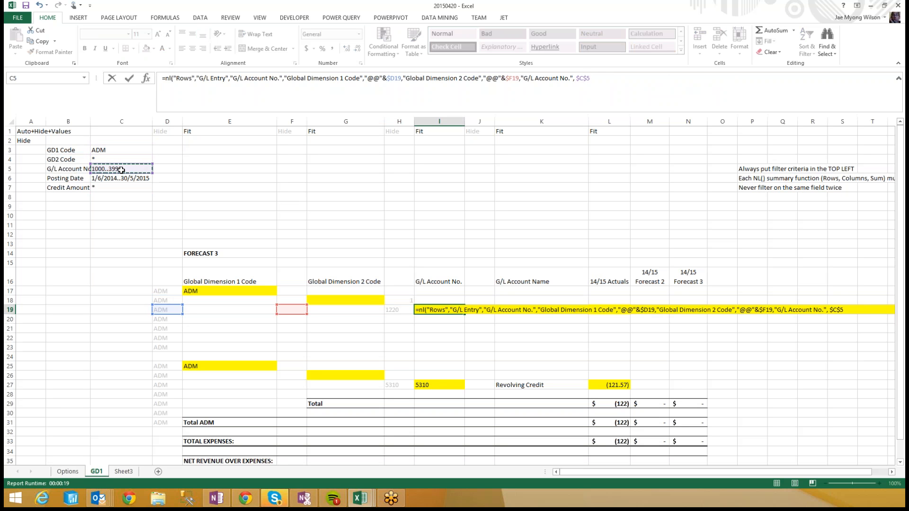
{"action": "type", "text": ", \"posting date\","}
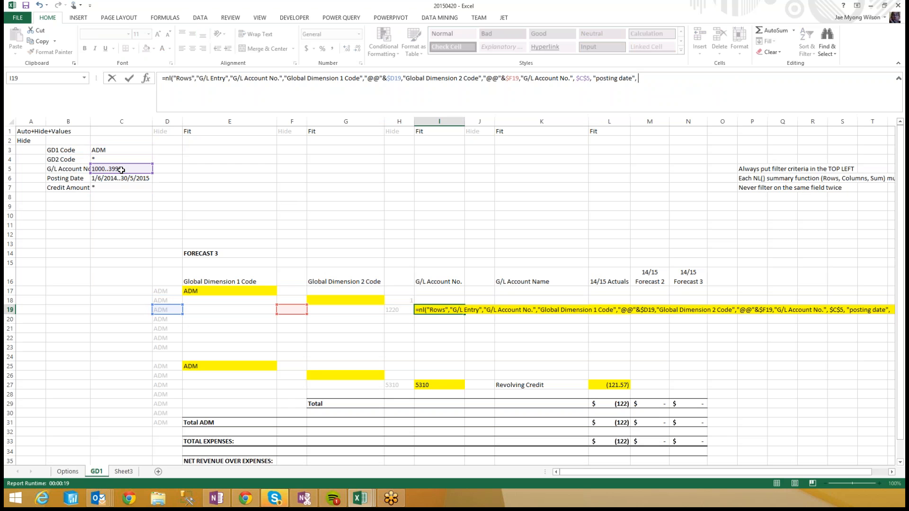
{"action": "left_click", "coordinate": [120, 178]}
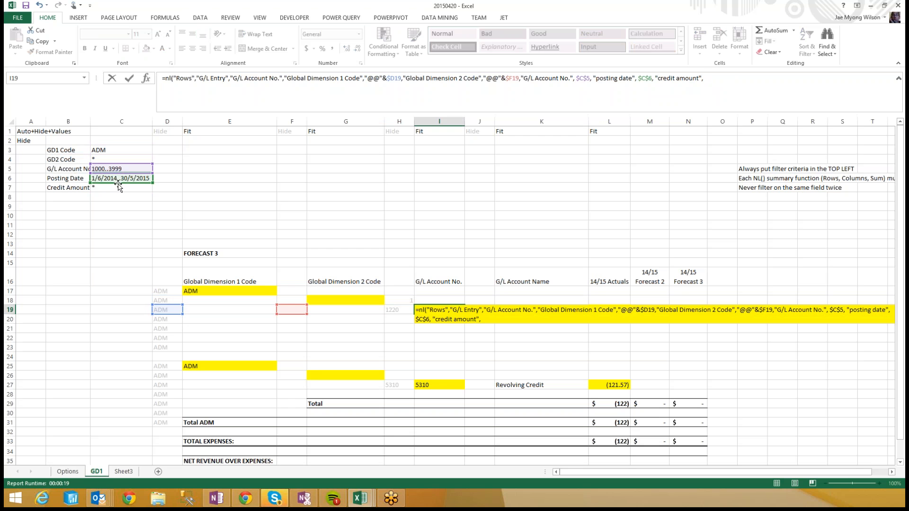
{"action": "left_click", "coordinate": [122, 188]}
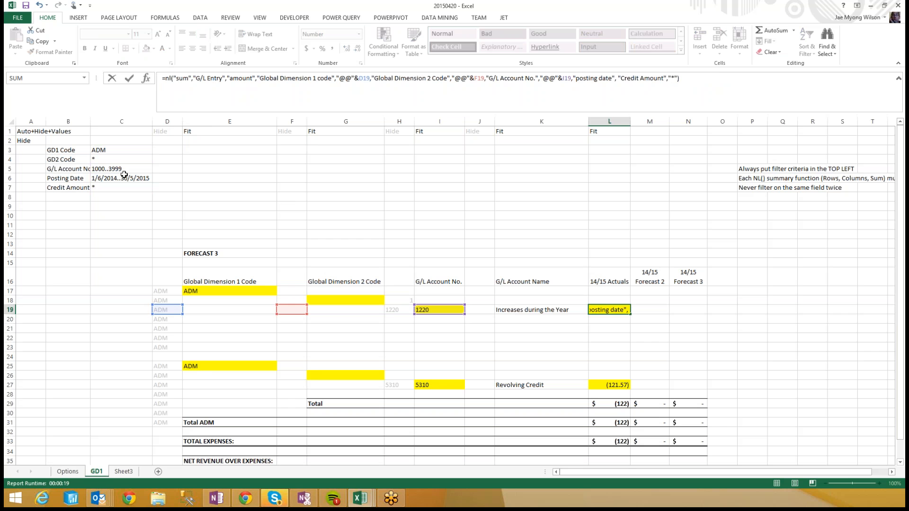
Point L19's 14/15 Actuals sum at absolute $C$6 and $C$7 filters, still totalling 7,140.00.
{"action": "left_click", "coordinate": [121, 178]}
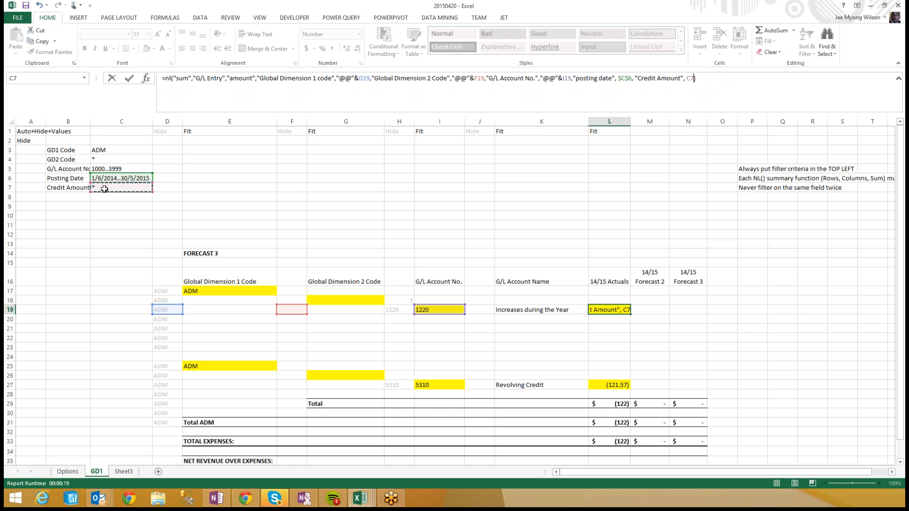
{"action": "key", "text": "f4"}
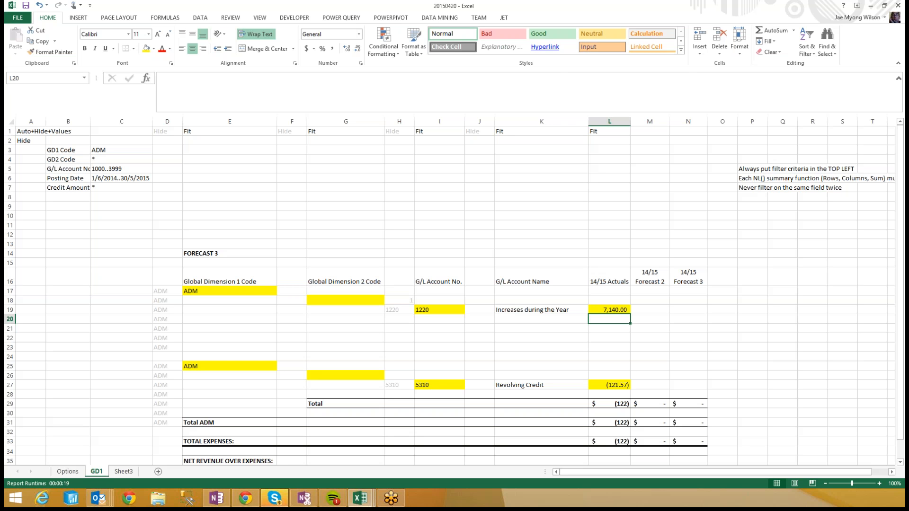
{"action": "left_click", "coordinate": [609, 309]}
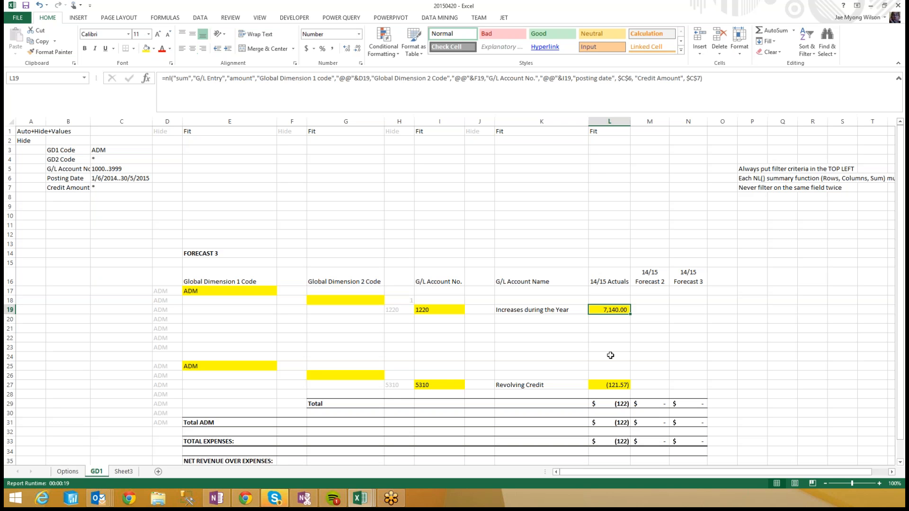
Remove the repeated GD1 code filter from the E25 formula and edit G26's Global Dimension 2 formula.
{"action": "left_click", "coordinate": [229, 366]}
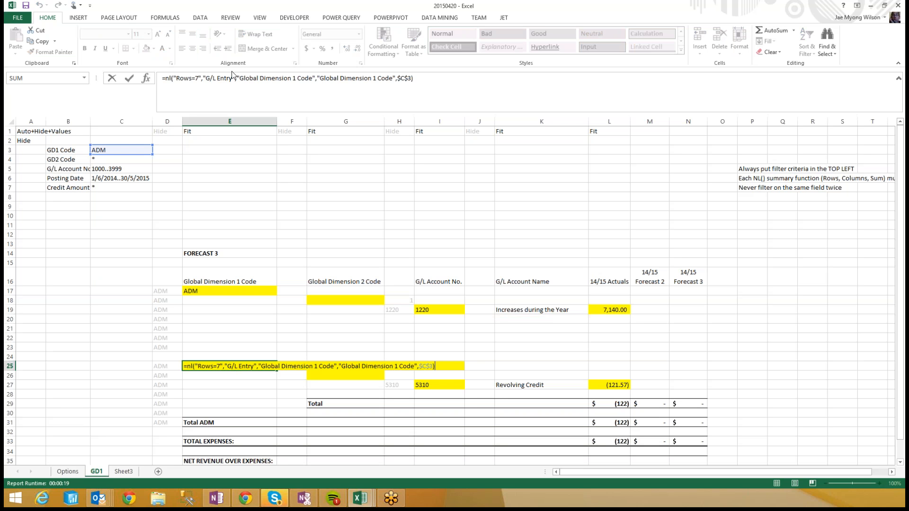
{"action": "double_click", "coordinate": [275, 78]}
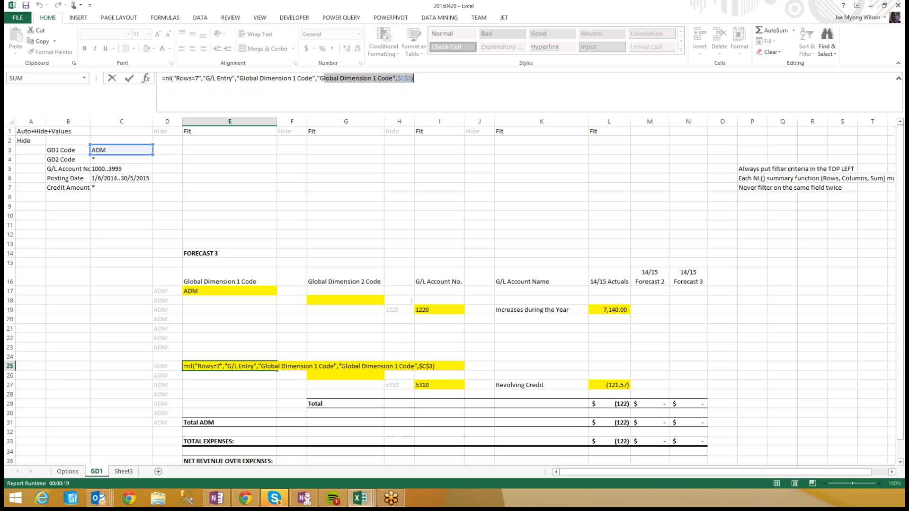
{"action": "key", "text": "enter"}
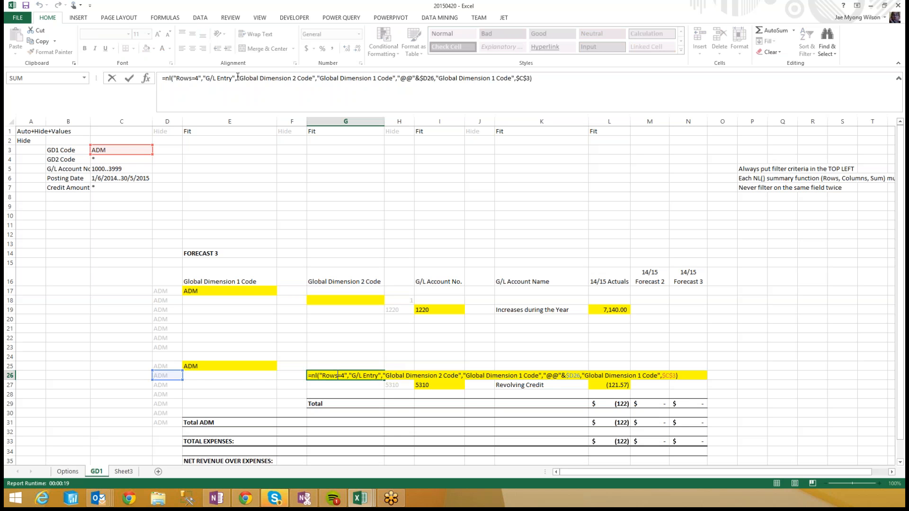
{"action": "double_click", "coordinate": [273, 78]}
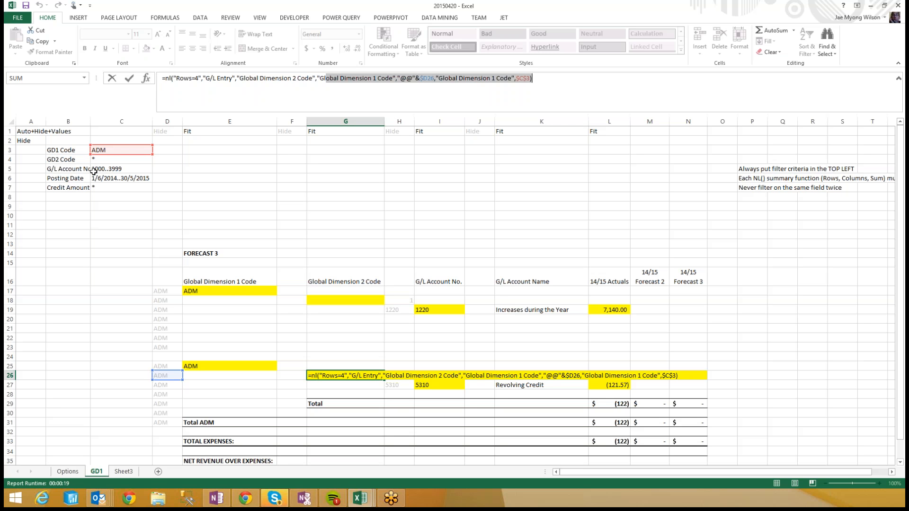
{"action": "mouse_move", "coordinate": [122, 175]}
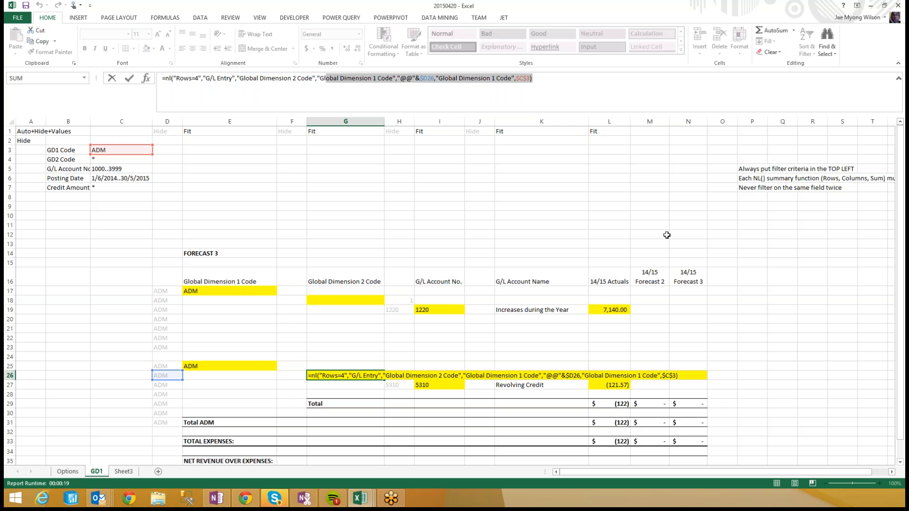
{"action": "mouse_move", "coordinate": [761, 169]}
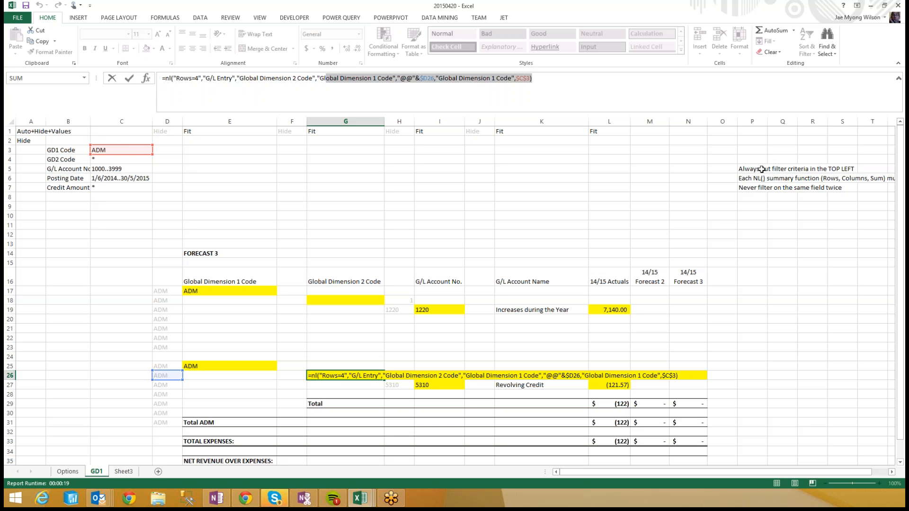
{"action": "mouse_move", "coordinate": [582, 390]}
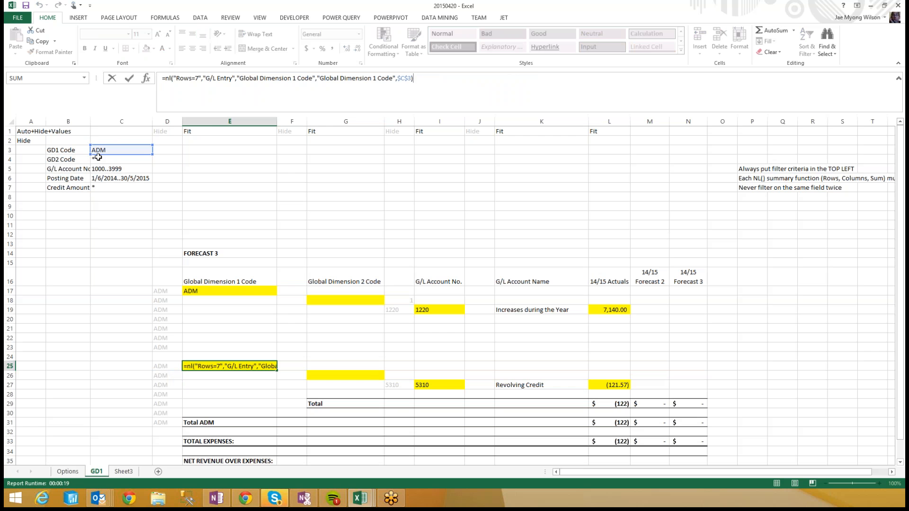
{"action": "mouse_move", "coordinate": [242, 293]}
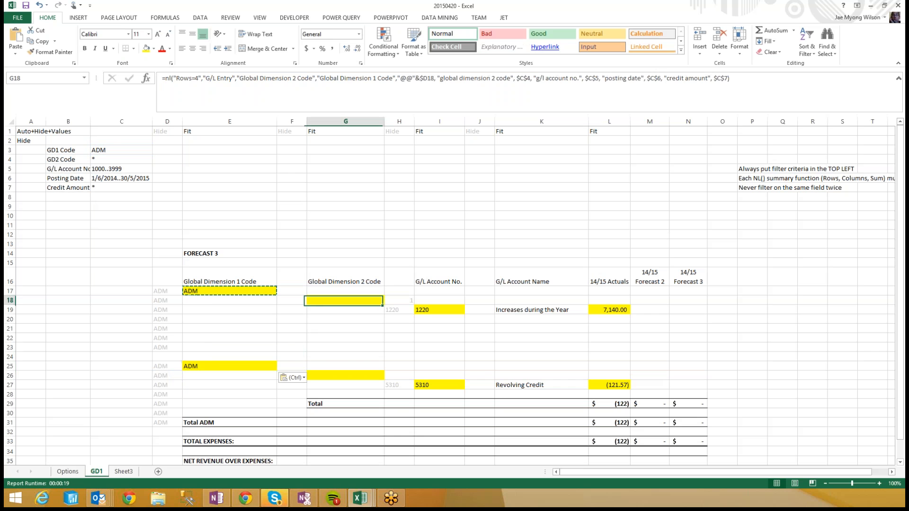
Paste the G18 Global Dimension 2 formula into G26, then inspect I27's 4000..9999 filter.
{"action": "left_click", "coordinate": [346, 375]}
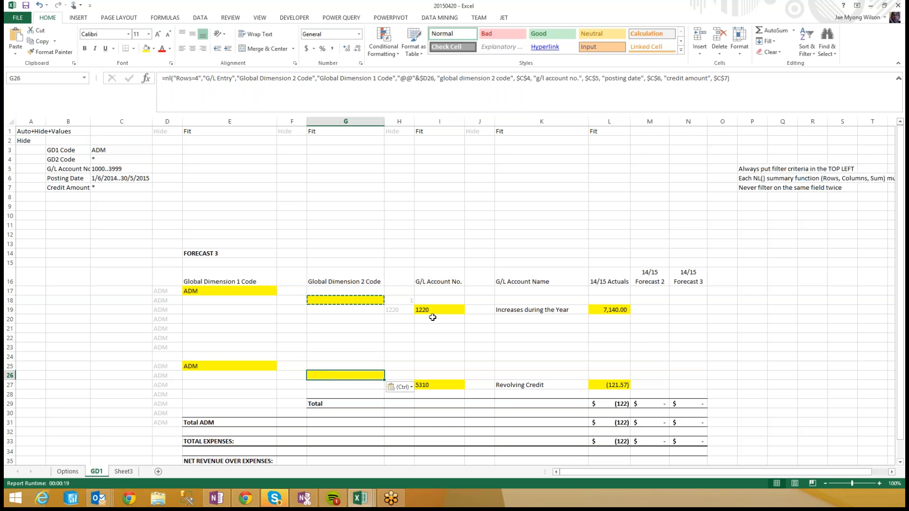
{"action": "left_click", "coordinate": [439, 385]}
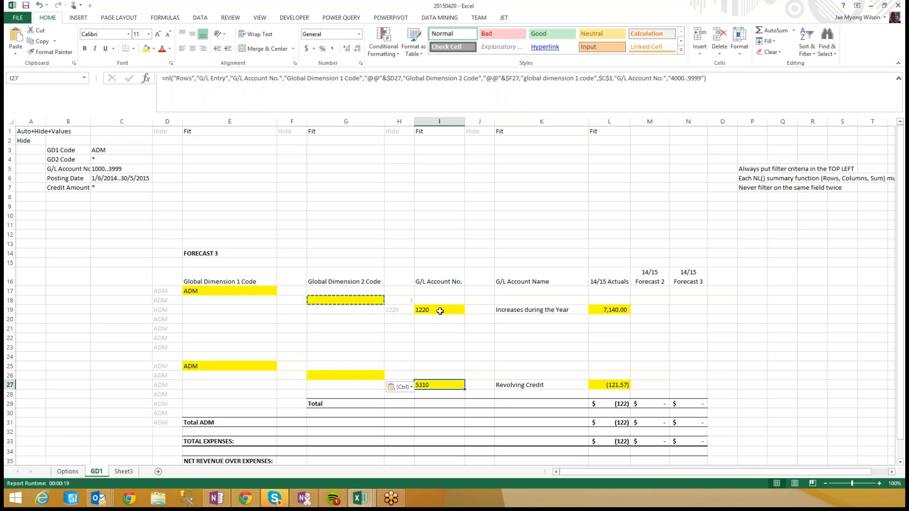
{"action": "mouse_move", "coordinate": [672, 81]}
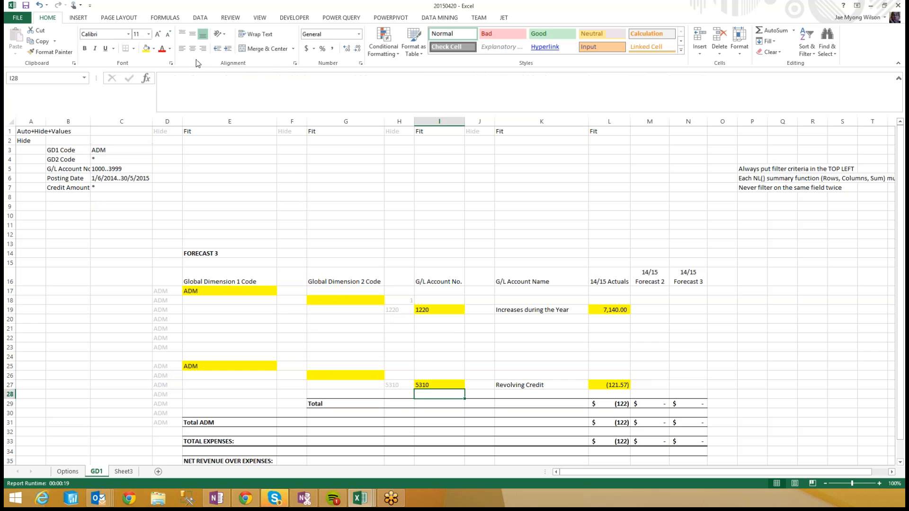
Add a G/L account 4000..9999 filter beside row 25 and move 1000..3999 to row 17.
{"action": "type", "text": "G/L Accout No."}
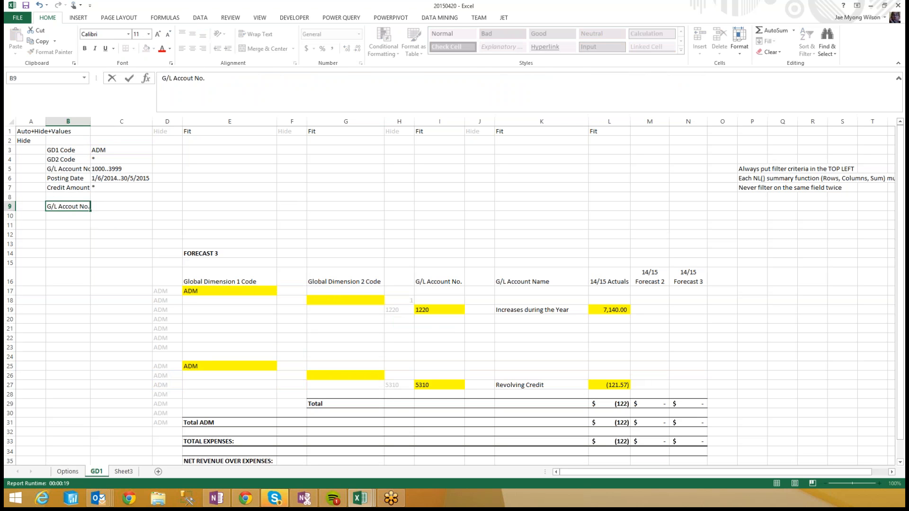
{"action": "type", "text": "4000..9999"}
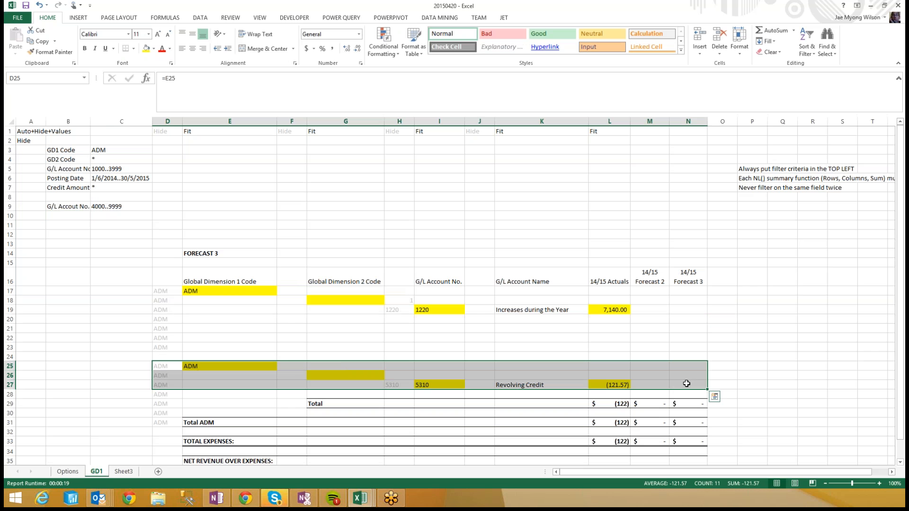
{"action": "mouse_move", "coordinate": [96, 281]}
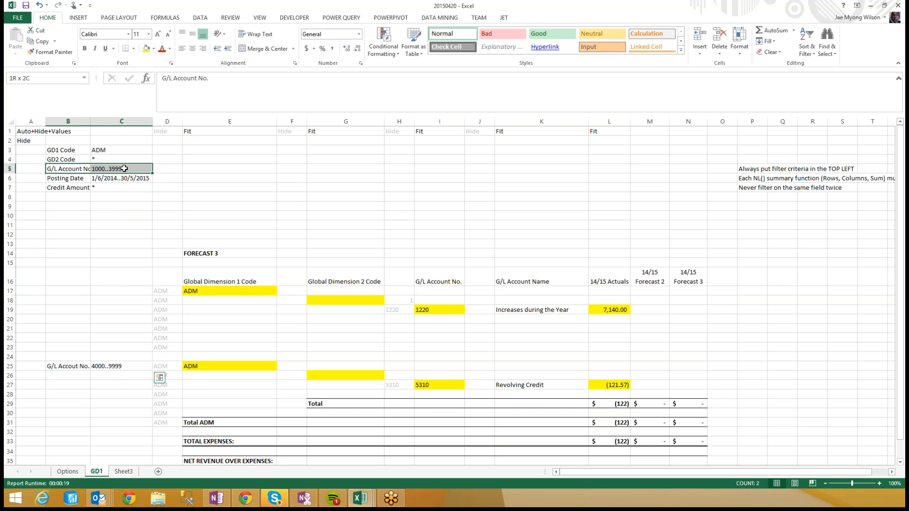
{"action": "left_click", "coordinate": [98, 290]}
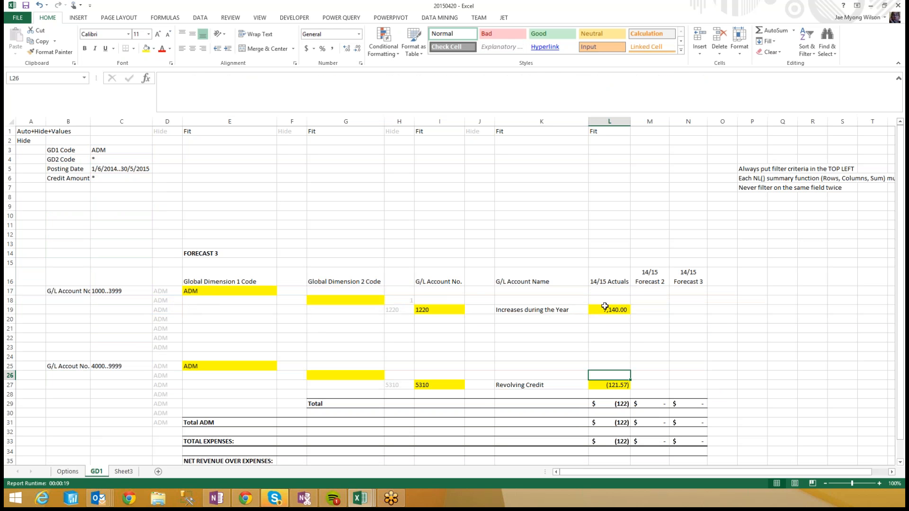
Copy E17's dimension formula into E25 and repoint G26's account filter reference to row 25.
{"action": "left_click", "coordinate": [609, 309]}
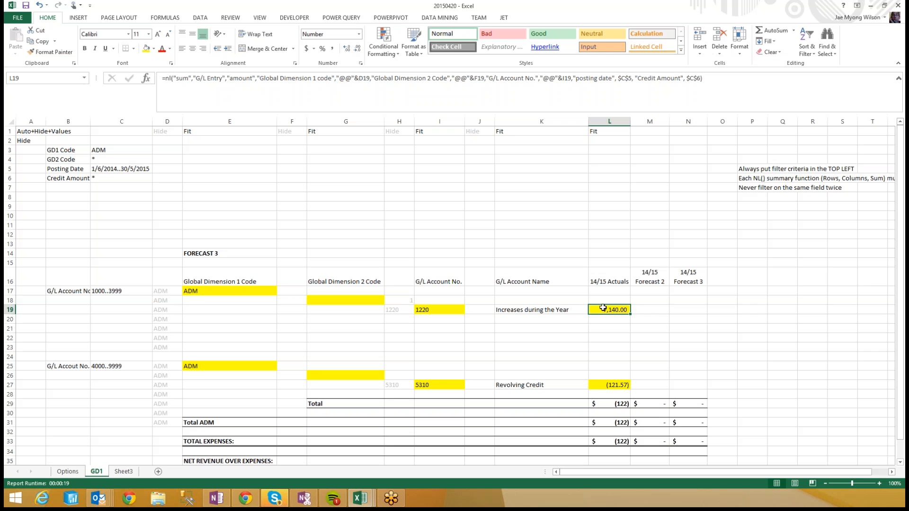
{"action": "left_click", "coordinate": [229, 290]}
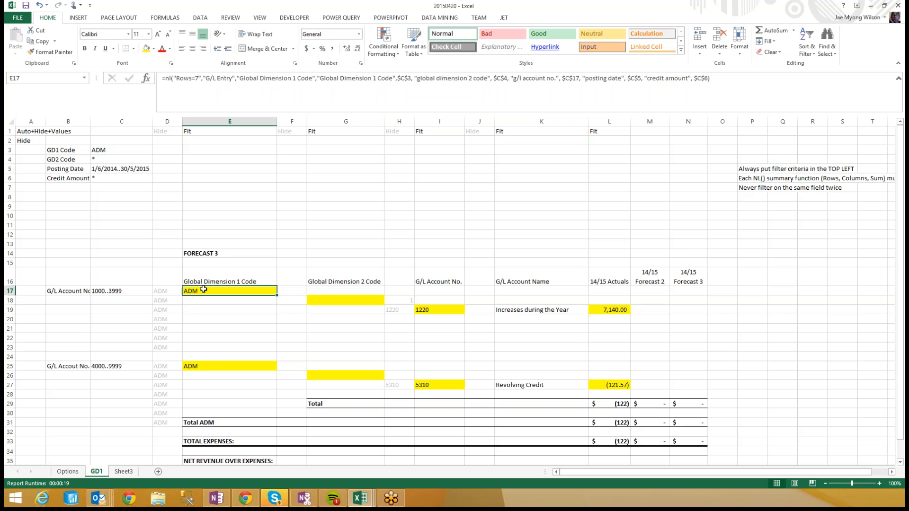
{"action": "left_click", "coordinate": [230, 366]}
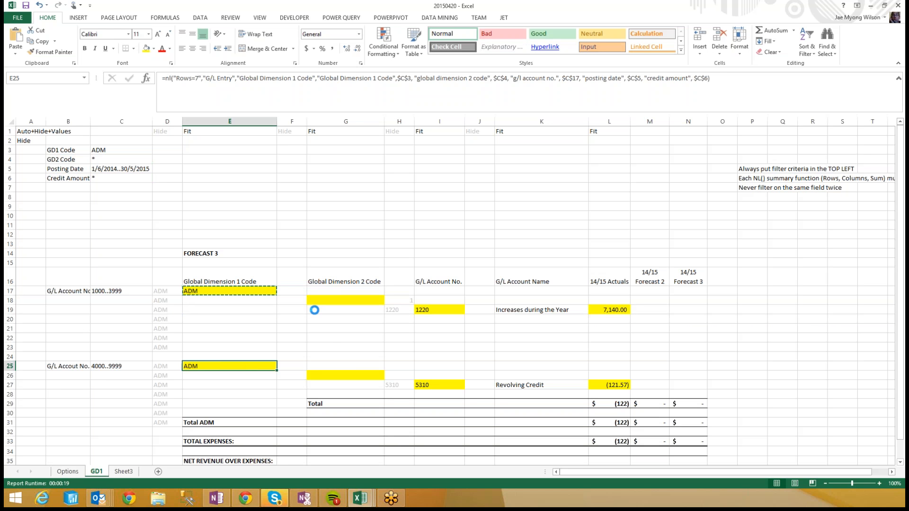
{"action": "left_click", "coordinate": [345, 374]}
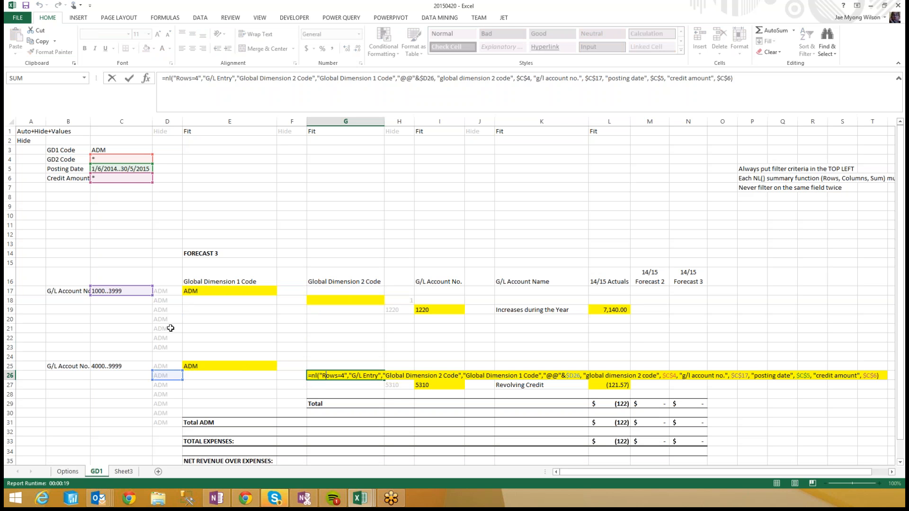
{"action": "left_click", "coordinate": [229, 366]}
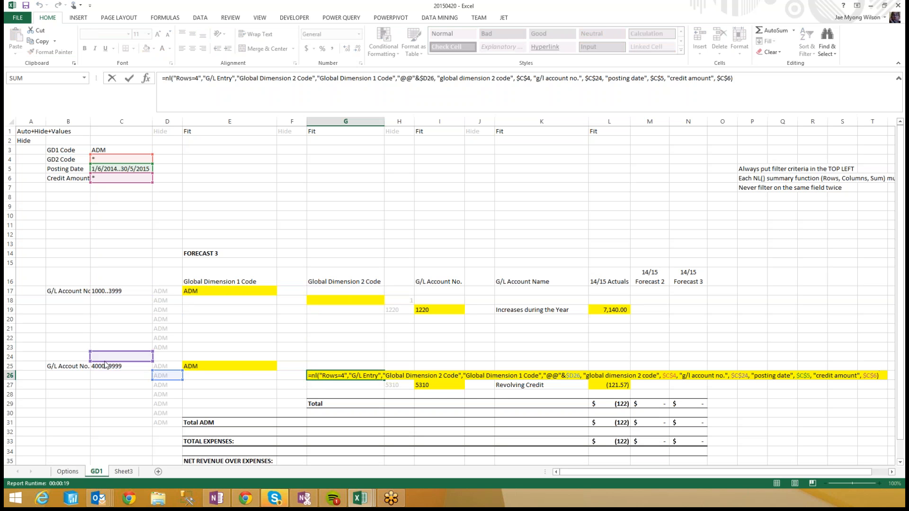
Point the I27 and L27 formulas at the second block's 4000..9999 account filter.
{"action": "left_click", "coordinate": [439, 309]}
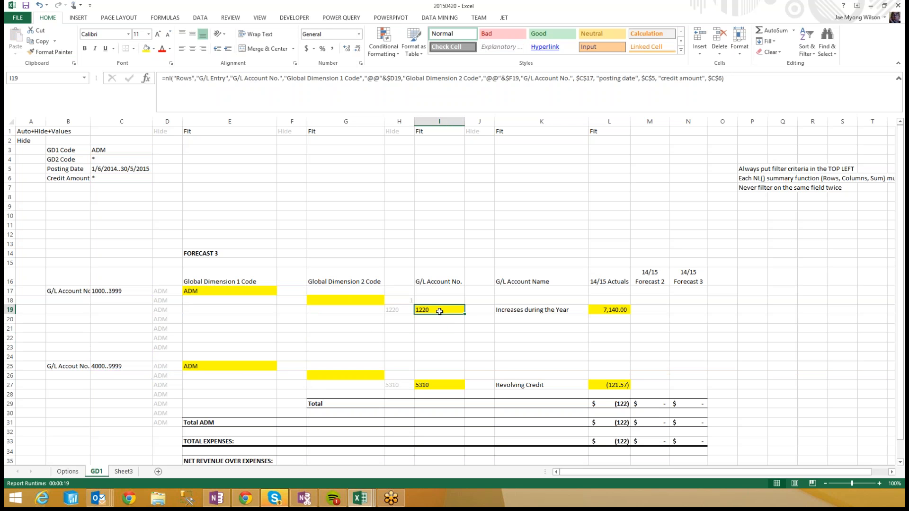
{"action": "left_click", "coordinate": [439, 385]}
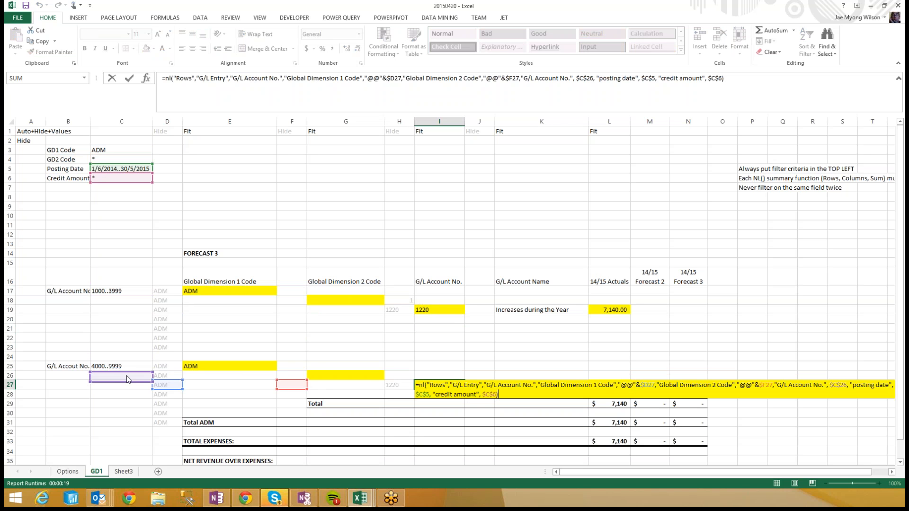
{"action": "key", "text": "Enter"}
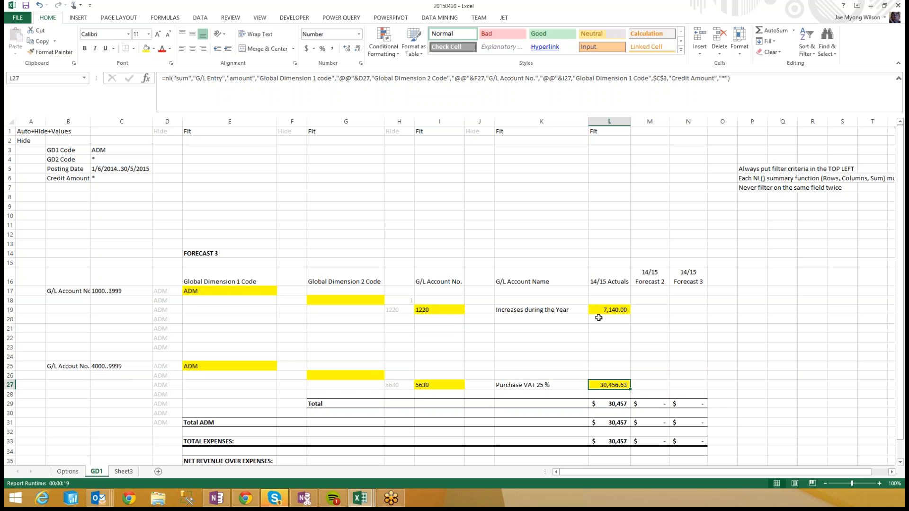
{"action": "left_click", "coordinate": [610, 310]}
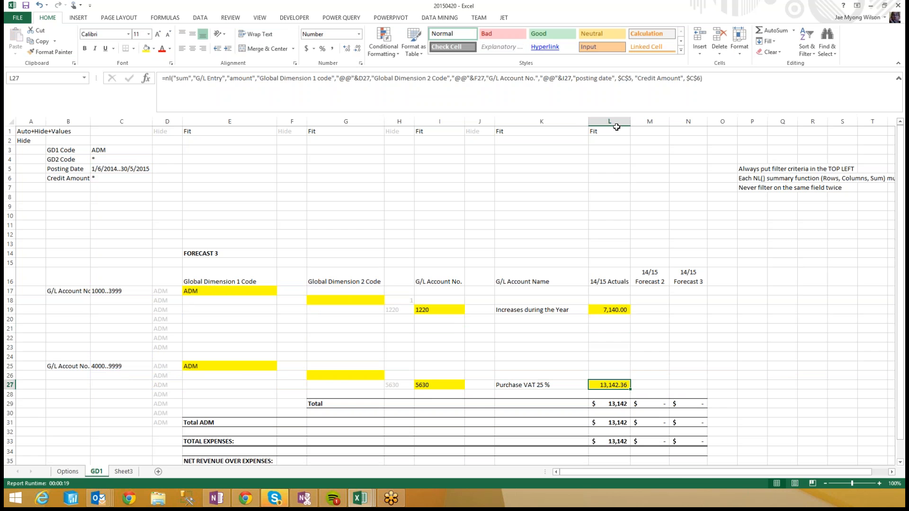
{"action": "left_click", "coordinate": [607, 121]}
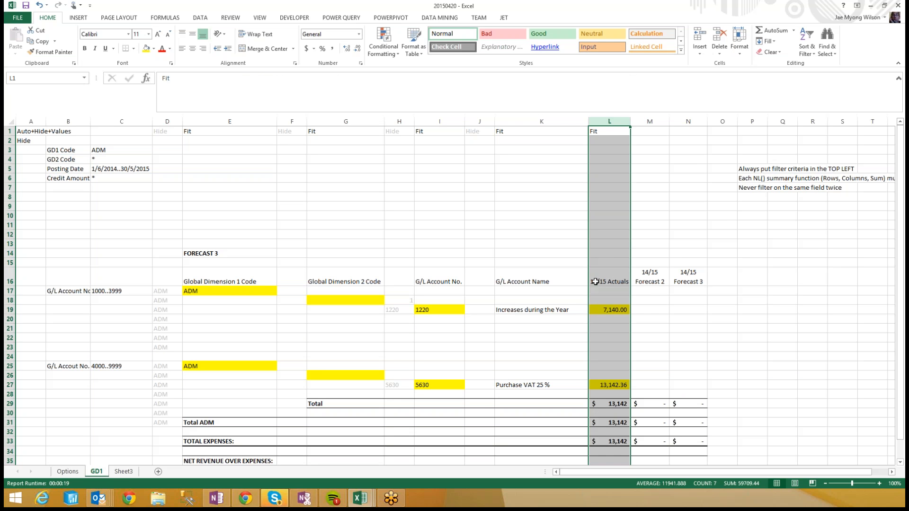
Insert a new column after 14/15 Actuals headed '13/14 Actuals'.
{"action": "right_click", "coordinate": [649, 121]}
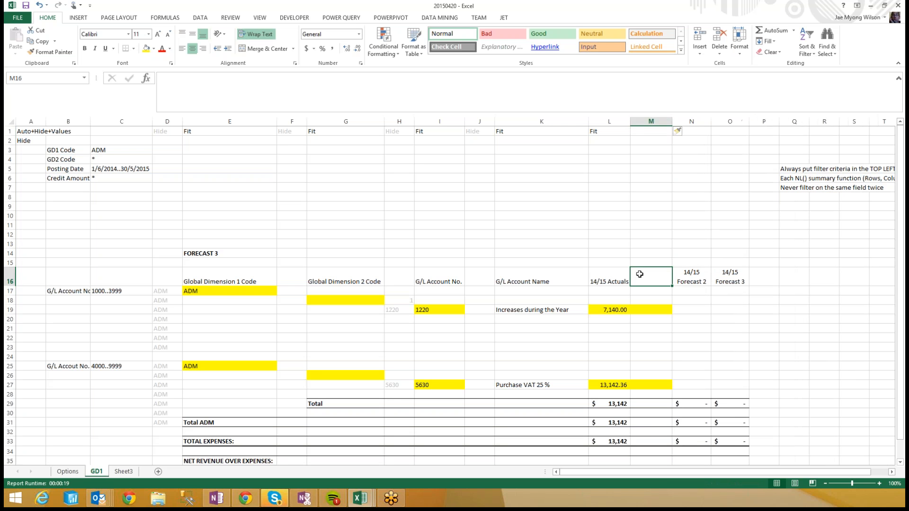
{"action": "type", "text": "13/14 Actuals"}
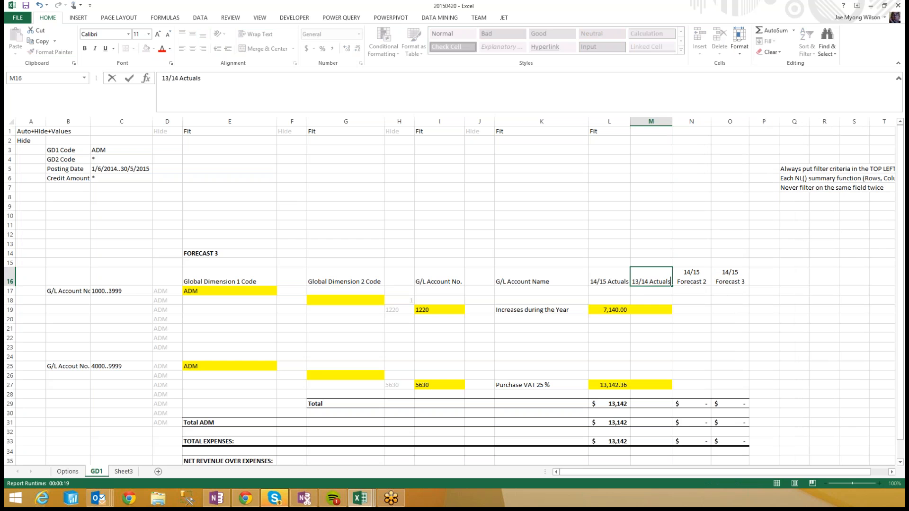
{"action": "left_click", "coordinate": [650, 291]}
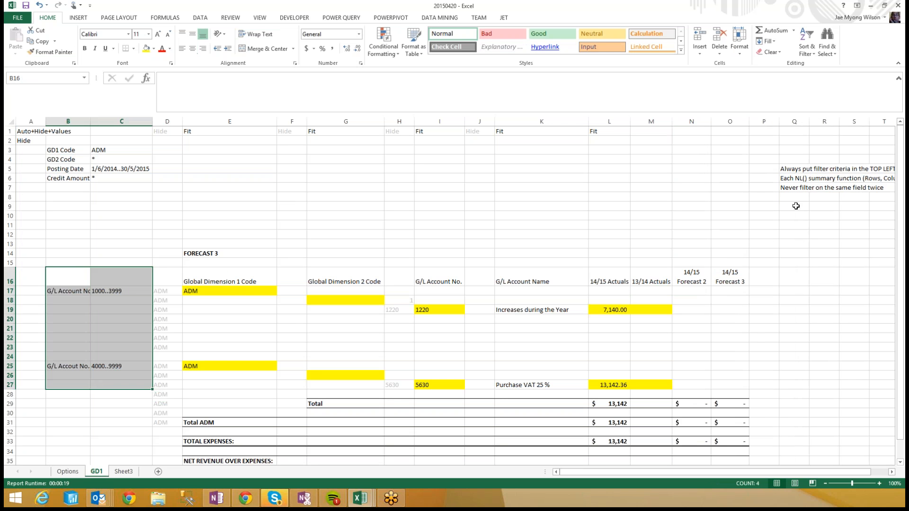
Add the rule 'If a filter only affects a region of the report, move the filter to that region'.
{"action": "type", "text": "If a"}
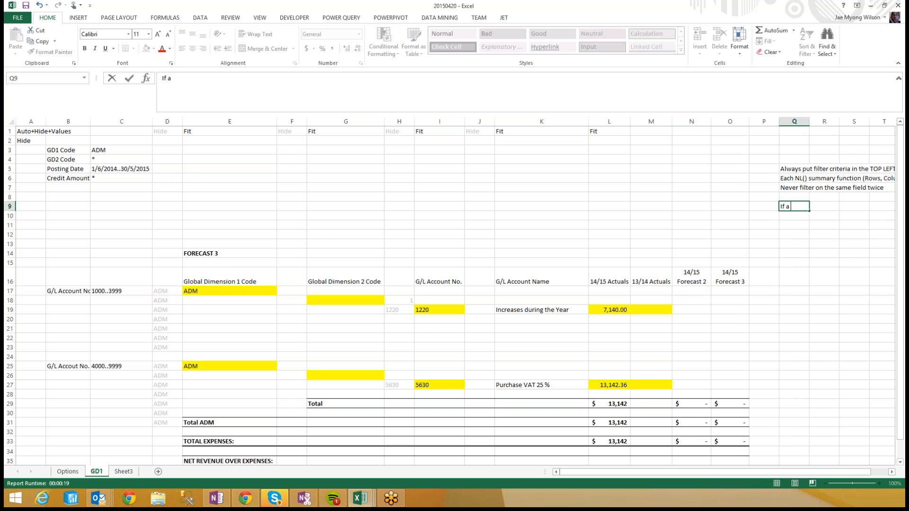
{"action": "type", "text": "filter only affec"}
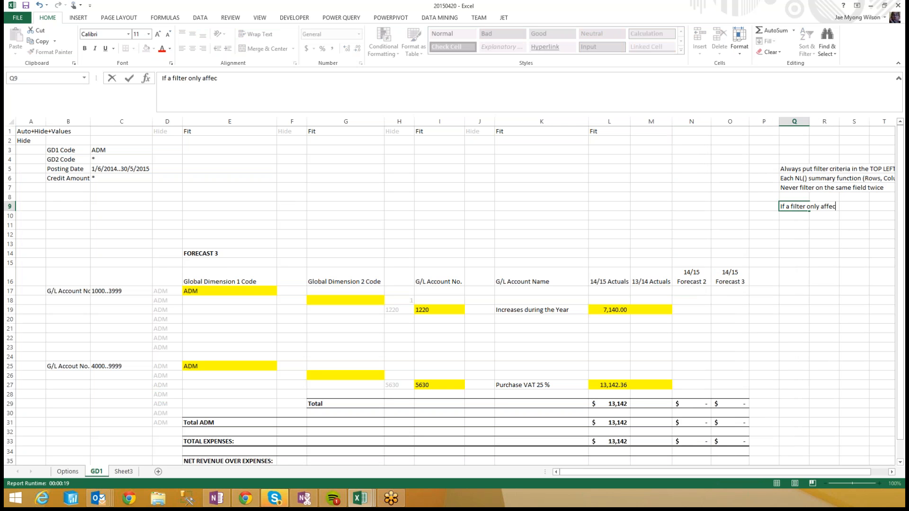
{"action": "type", "text": "ts a region o"}
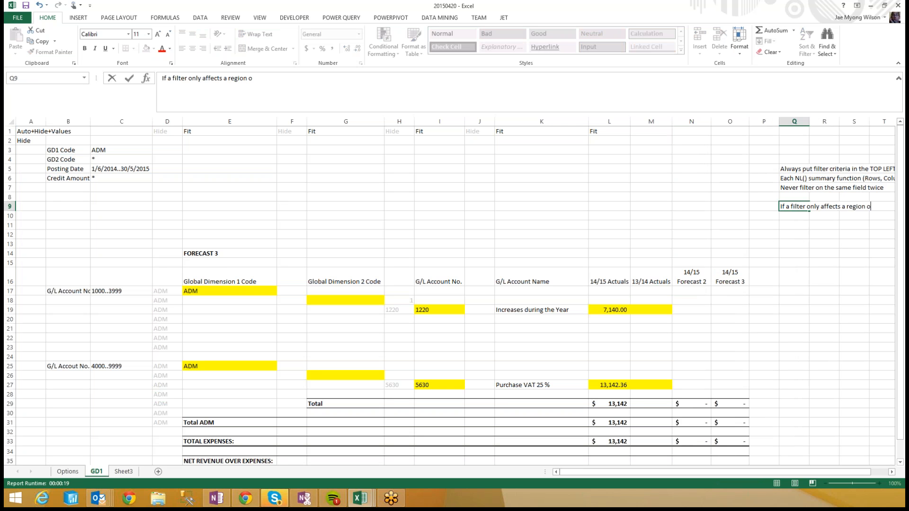
{"action": "type", "text": "f the report, move the"}
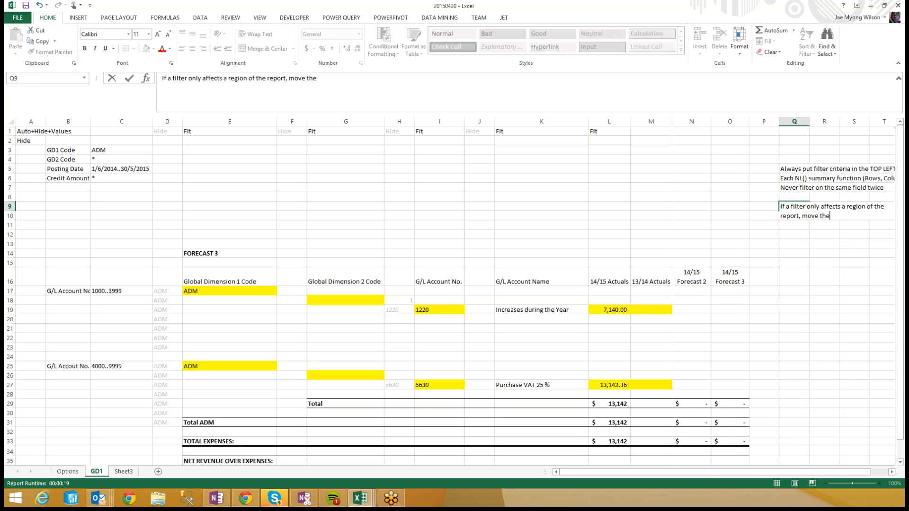
{"action": "type", "text": "filter to that"}
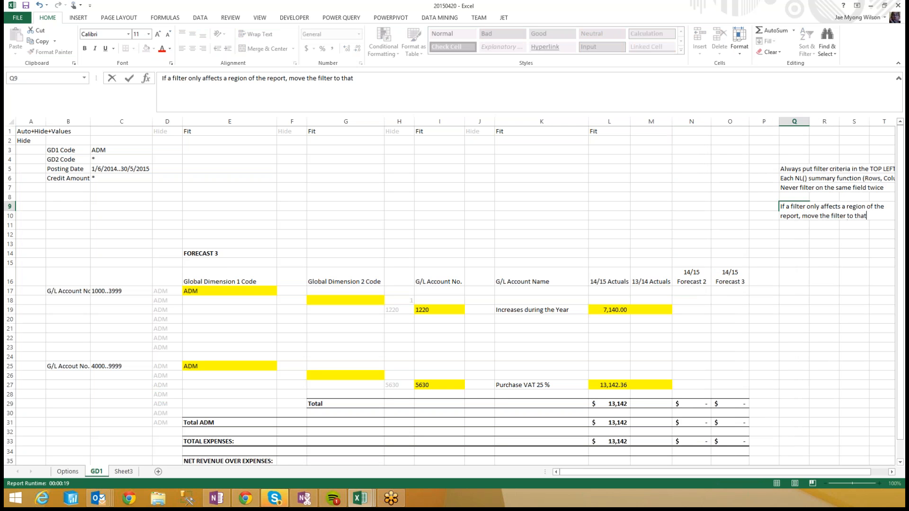
{"action": "type", "text": "region"}
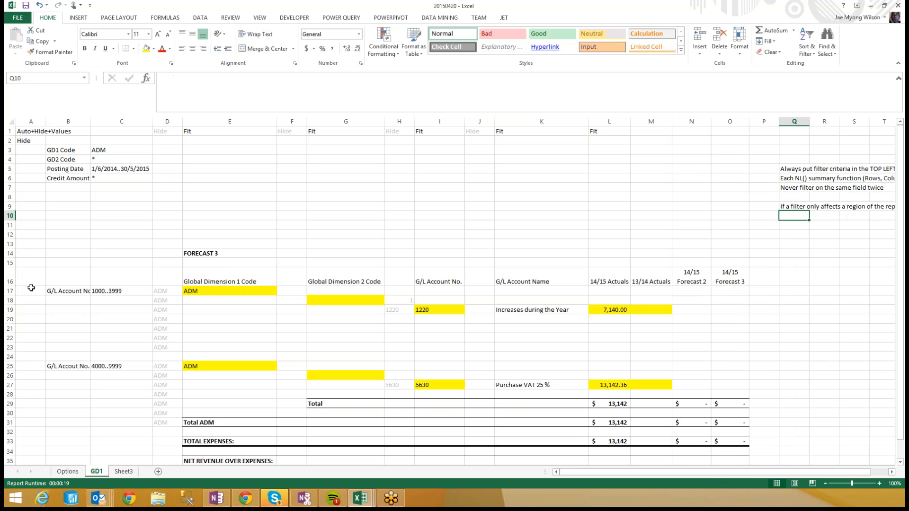
{"action": "left_click", "coordinate": [67, 168]}
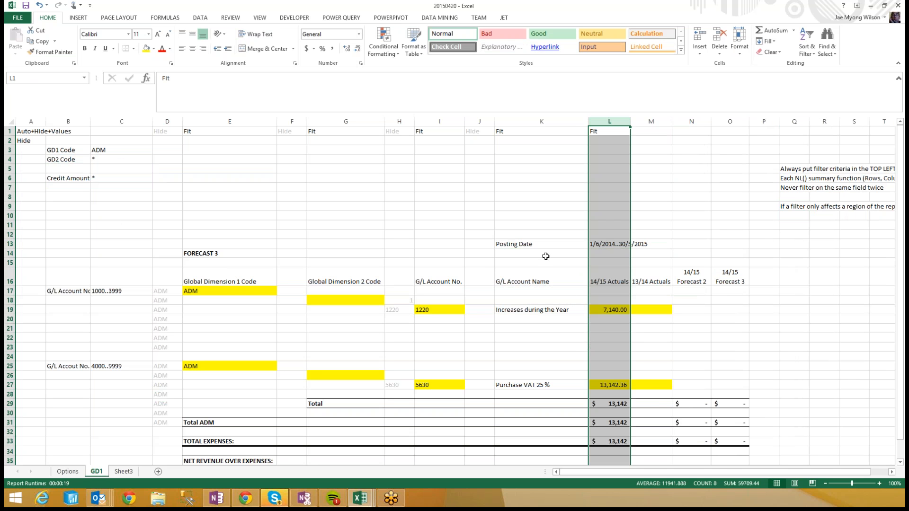
Enter the posting date range 1/6/2013..5/30/2014 in M13 above 13/14 Actuals.
{"action": "left_click", "coordinate": [541, 243]}
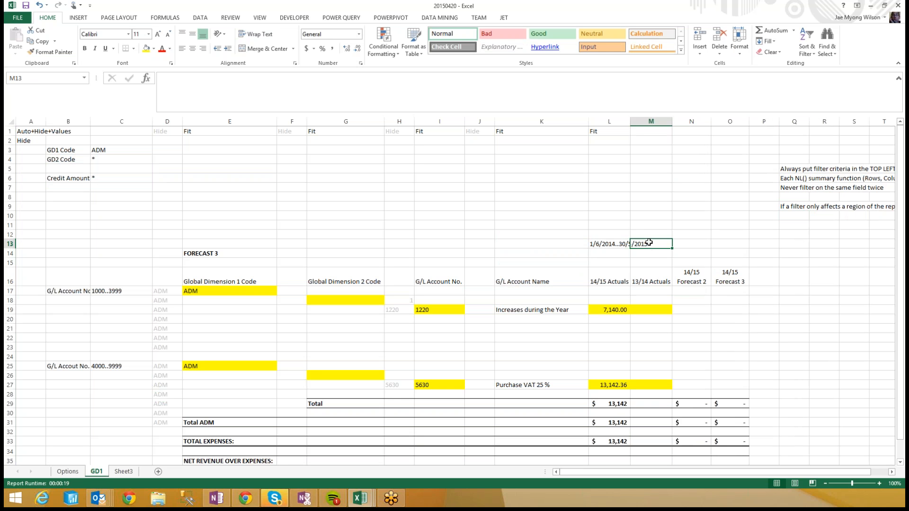
{"action": "type", "text": "1/6/2013.."}
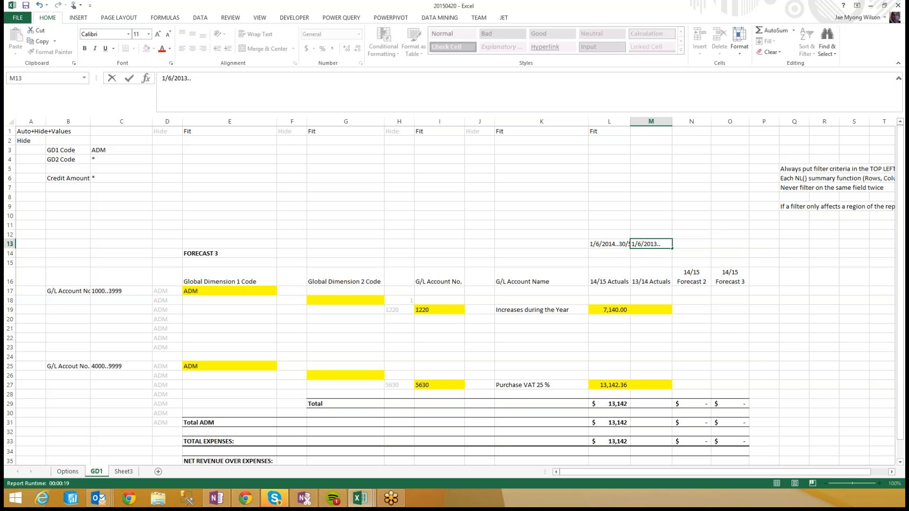
{"action": "type", "text": "5/30/2014"}
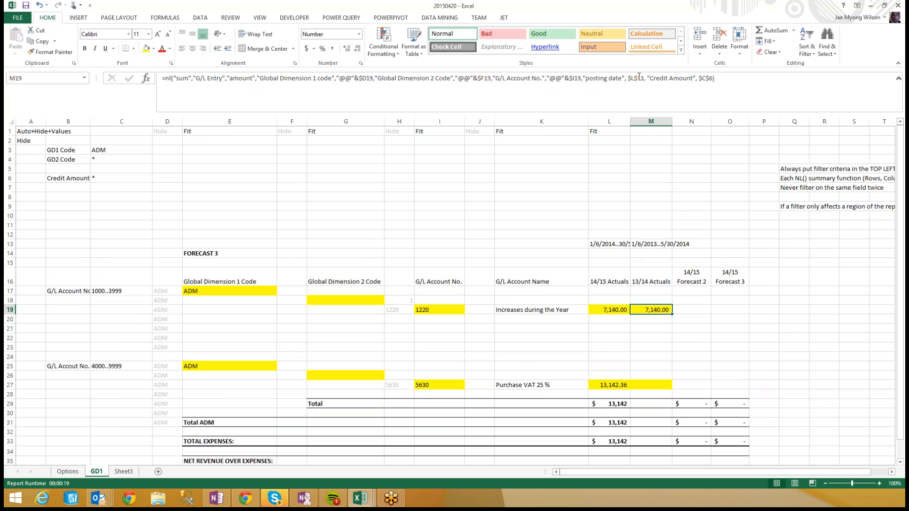
Make M19 filter posting date by M$13, and retype M13 as 1/6/2013..30/5/2014.
{"action": "left_click", "coordinate": [608, 309]}
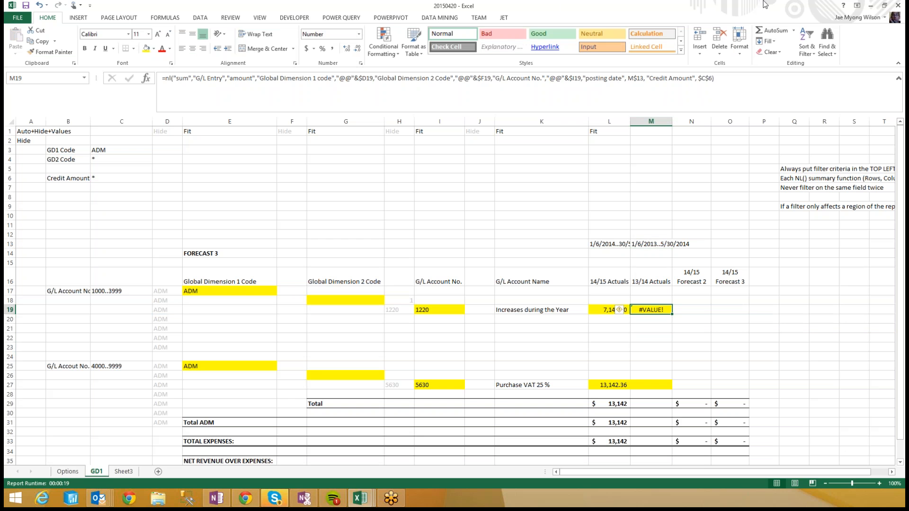
{"action": "mouse_move", "coordinate": [656, 244]}
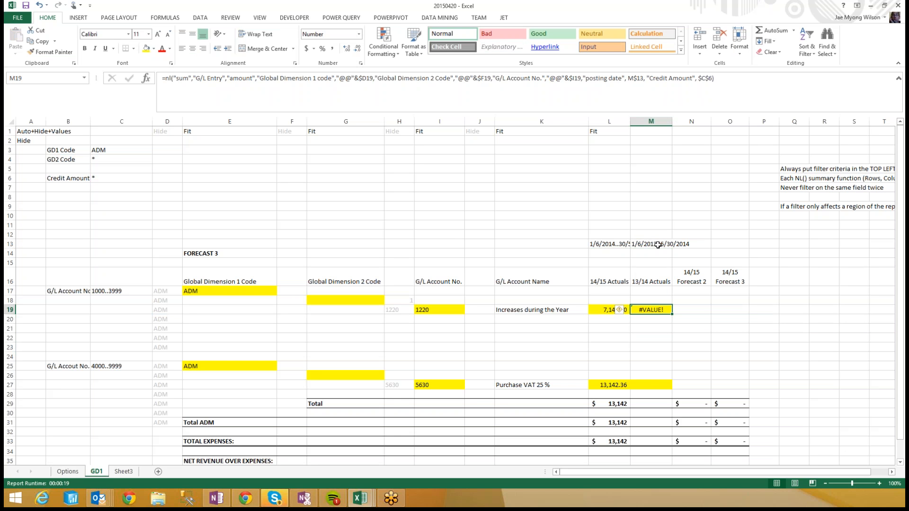
{"action": "left_click", "coordinate": [651, 244]}
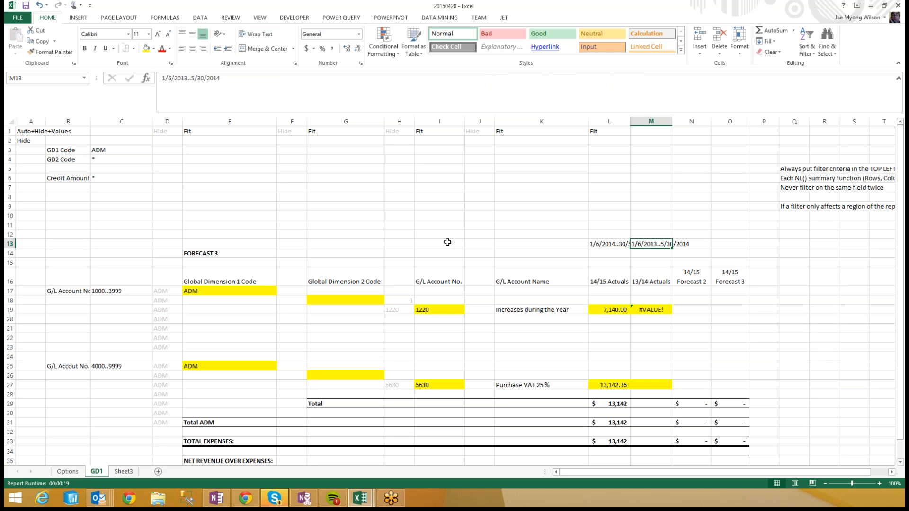
{"action": "mouse_move", "coordinate": [244, 103]}
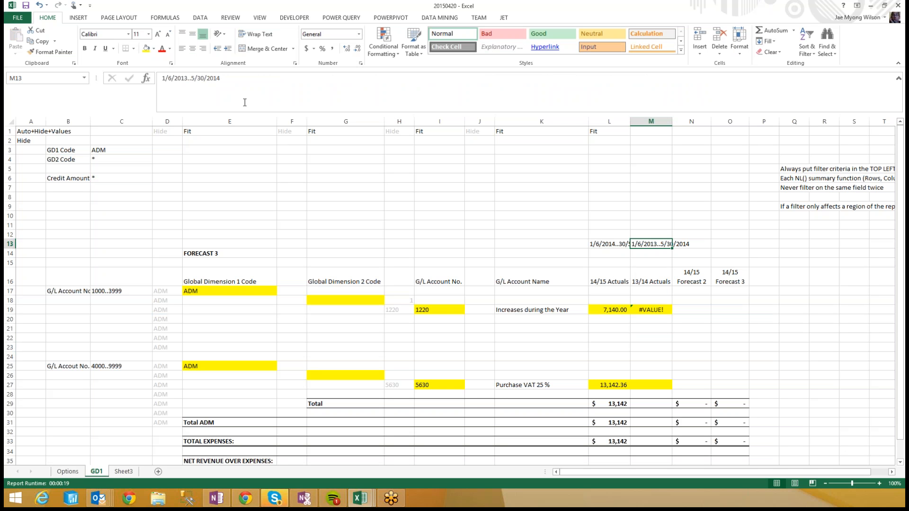
{"action": "mouse_move", "coordinate": [244, 101]}
{"action": "type", "text": "/5"}
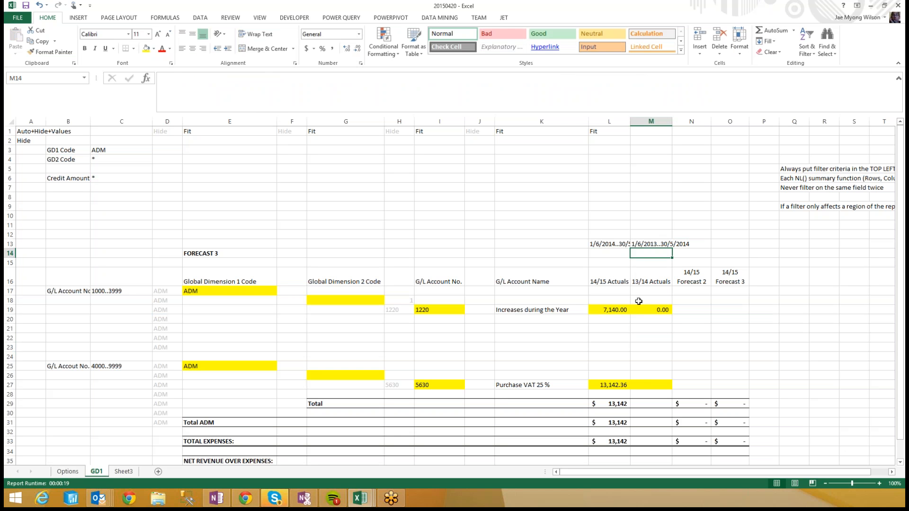
{"action": "left_click", "coordinate": [650, 384]}
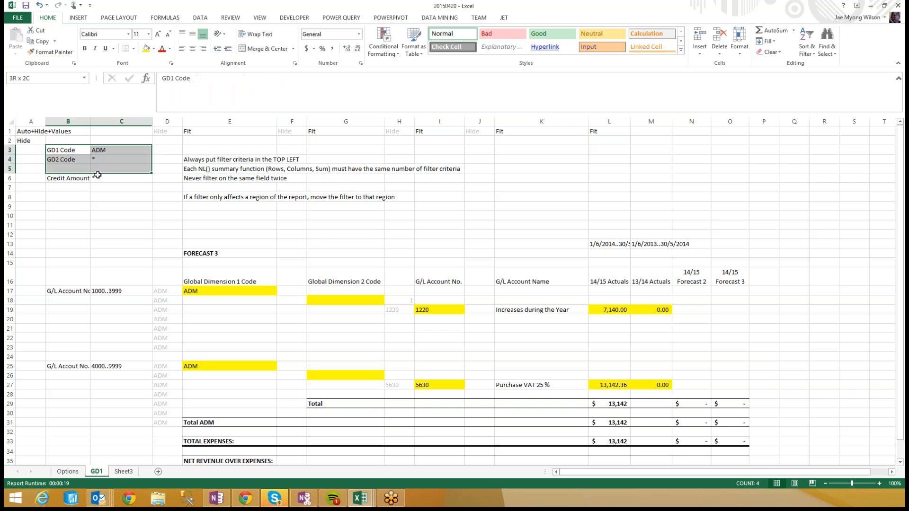
Move the filter rules from column Q into E3:E8 and shift Credit Amount to row 5.
{"action": "left_click", "coordinate": [67, 178]}
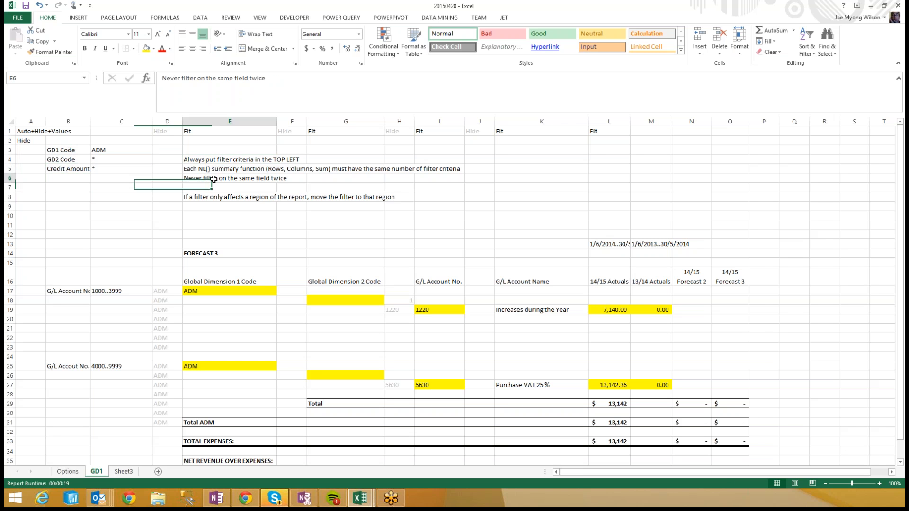
{"action": "left_click", "coordinate": [230, 168]}
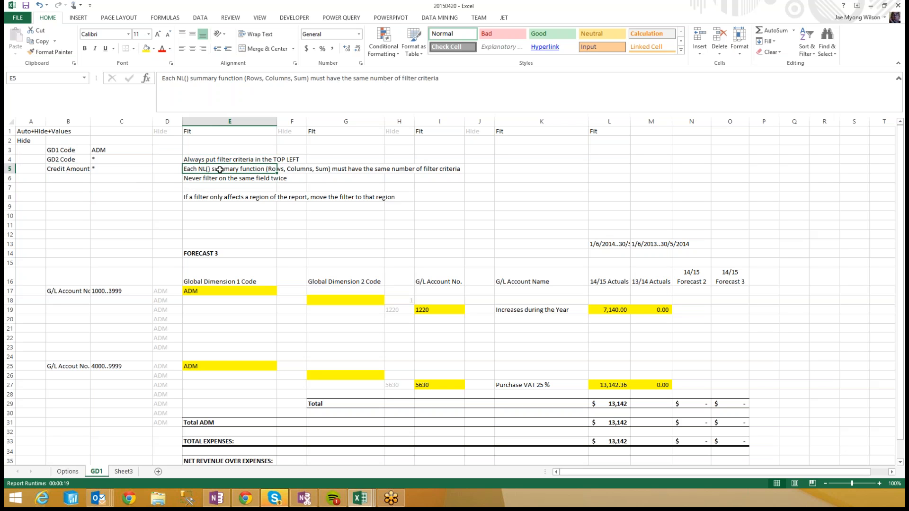
{"action": "mouse_move", "coordinate": [234, 298]}
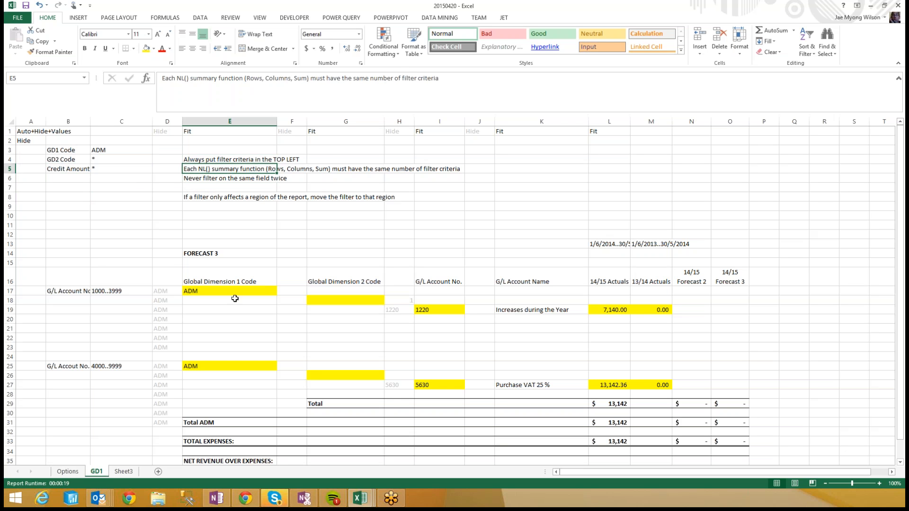
{"action": "left_click", "coordinate": [229, 300]}
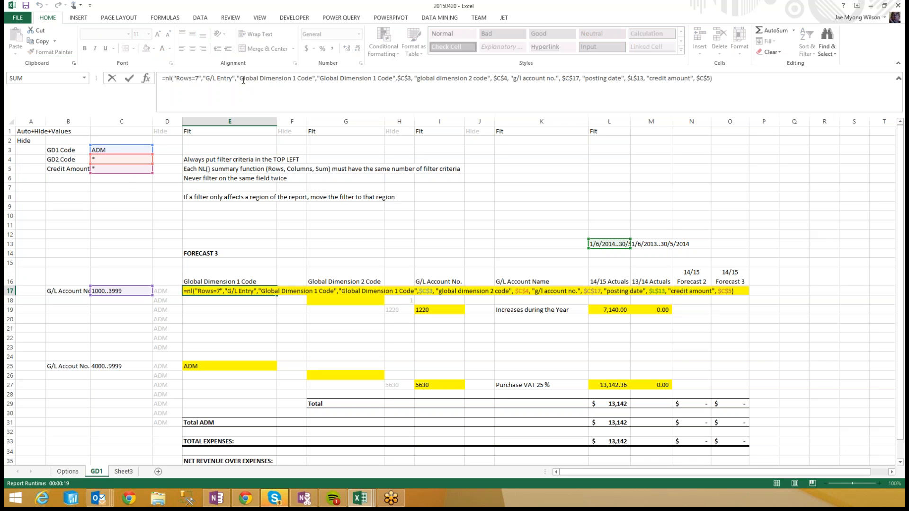
Add a 'Report Range' filter of 1/6/2013..30/5/2015 in B6:C6.
{"action": "double_click", "coordinate": [276, 77]}
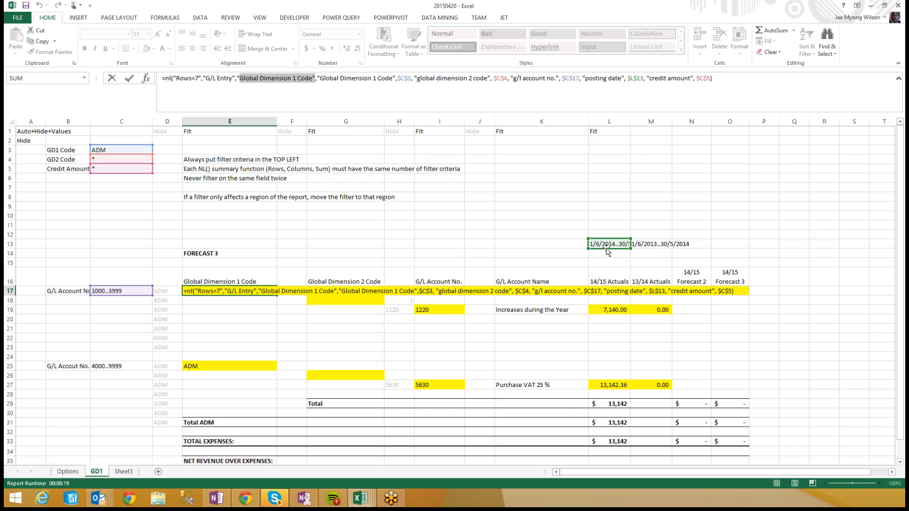
{"action": "mouse_move", "coordinate": [658, 241]}
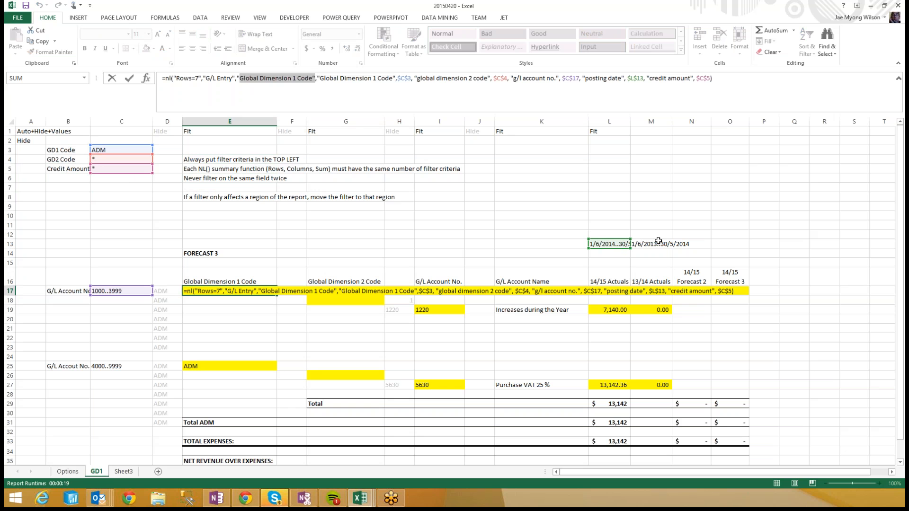
{"action": "mouse_move", "coordinate": [604, 242]}
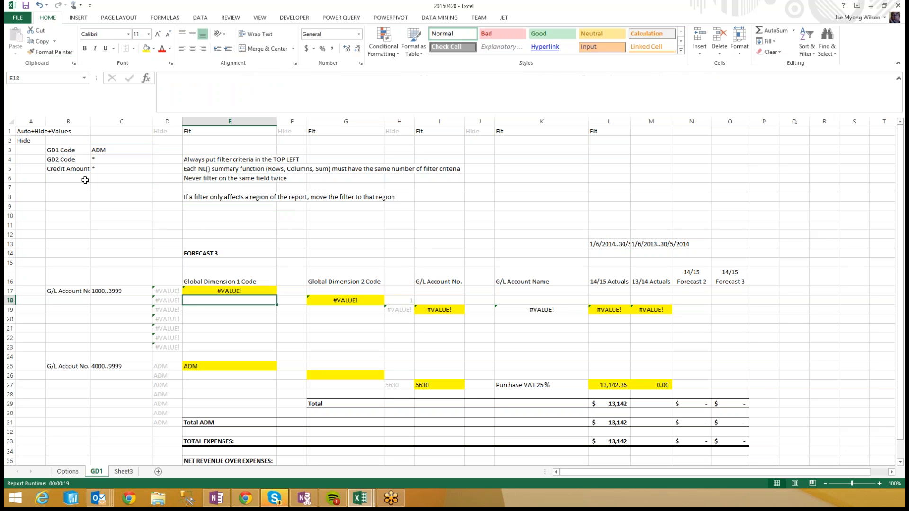
{"action": "type", "text": "Report"}
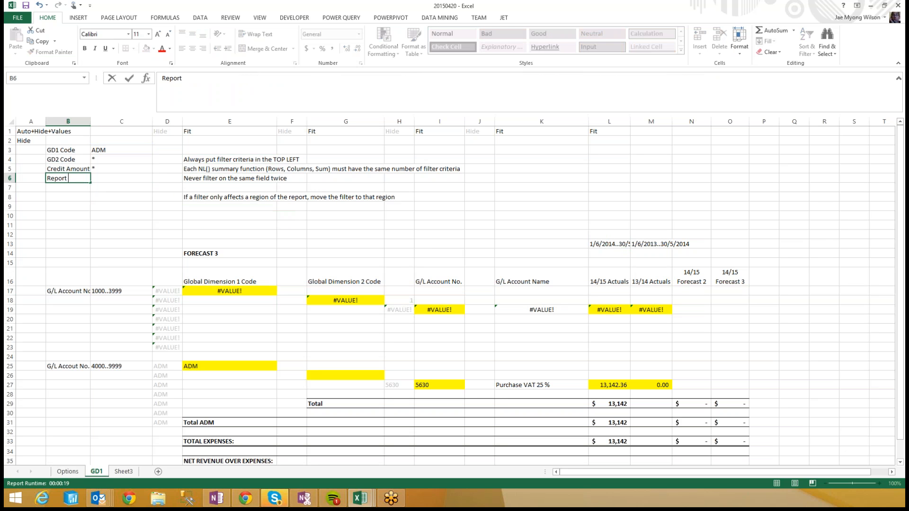
{"action": "type", "text": "Range"}
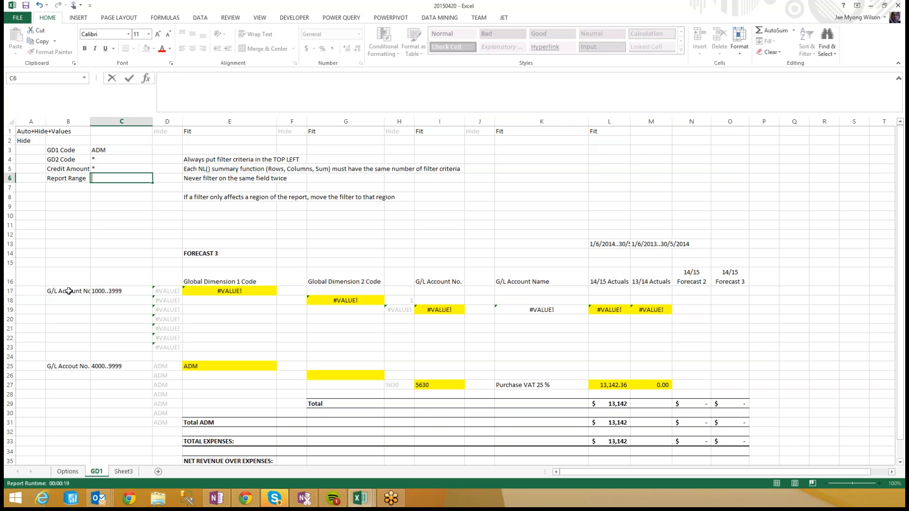
{"action": "type", "text": "1/6/2013.."}
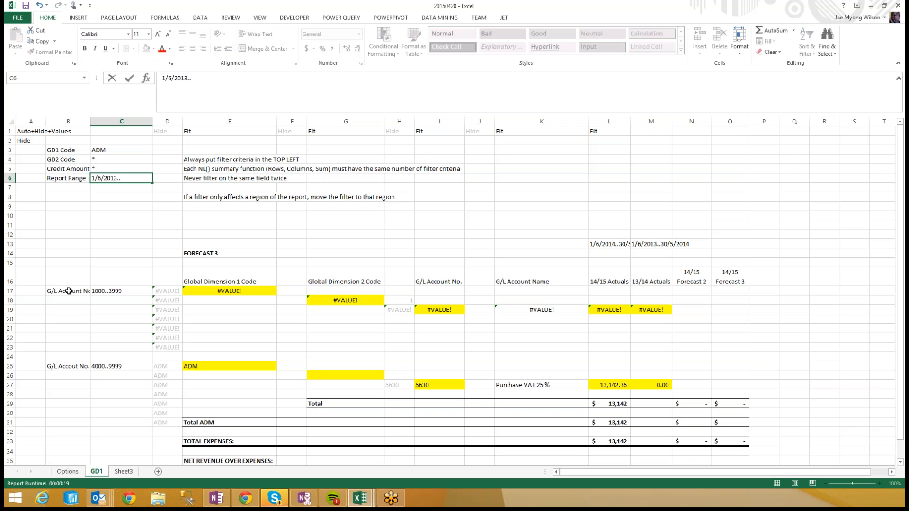
{"action": "type", "text": "5"}
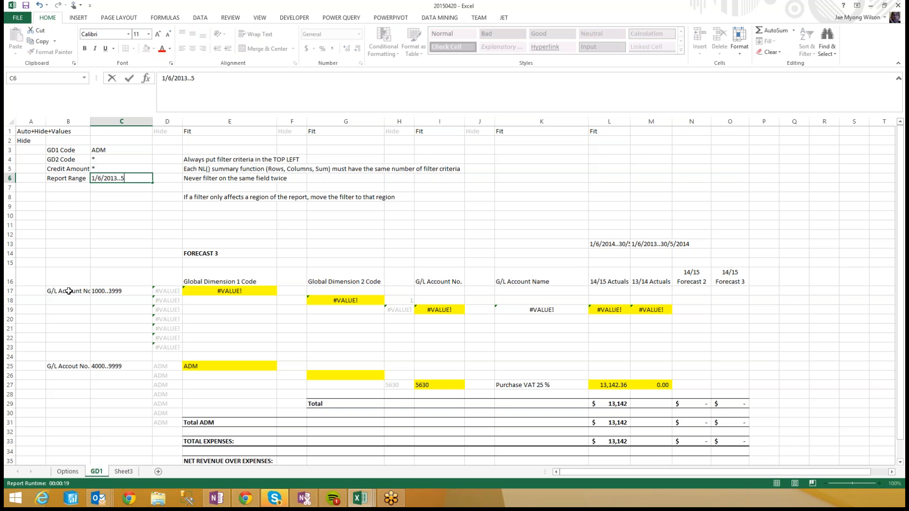
{"action": "type", "text": "/"}
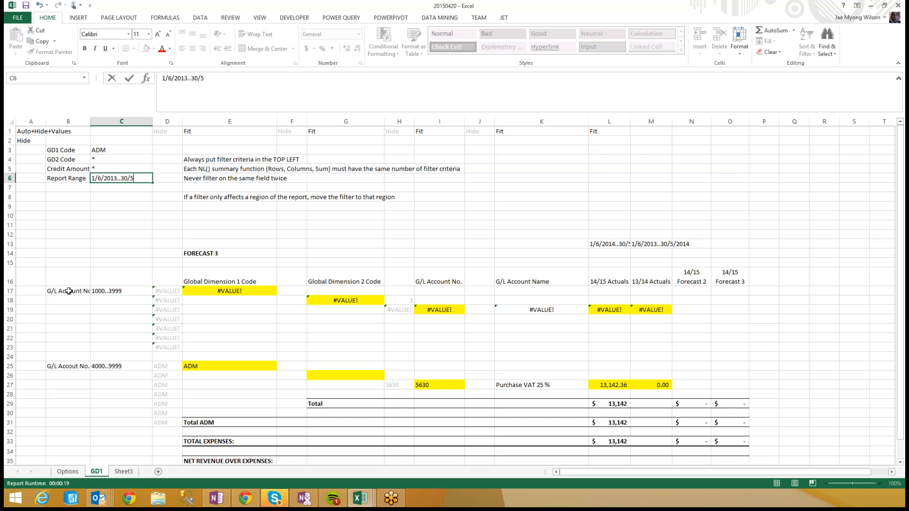
{"action": "type", "text": "2015"}
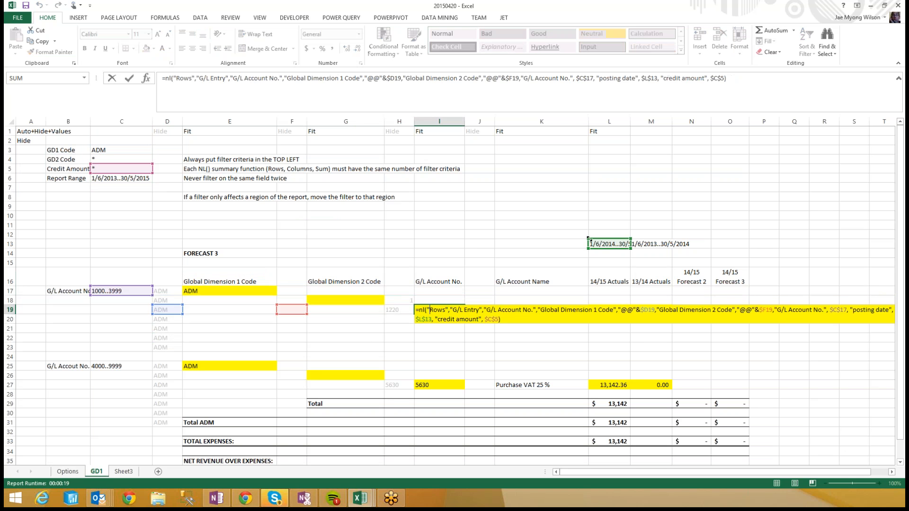
{"action": "left_click", "coordinate": [122, 177]}
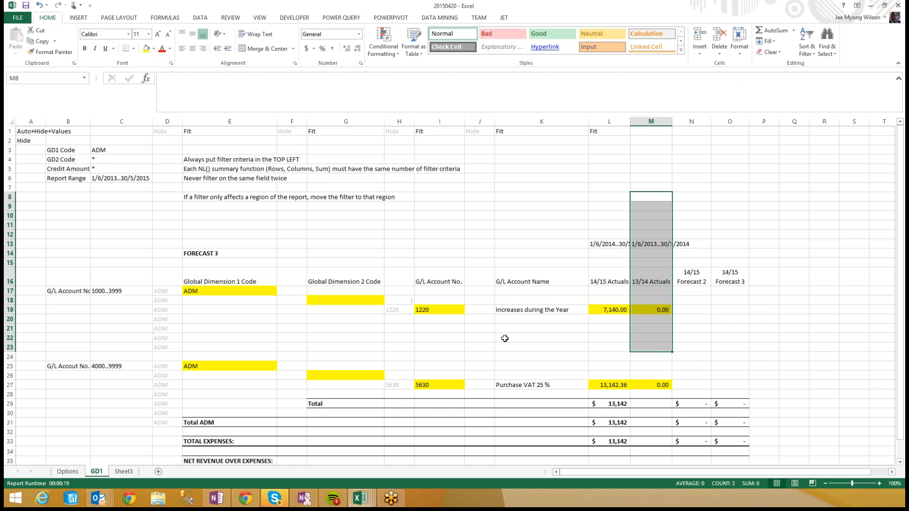
{"action": "left_click", "coordinate": [229, 290]}
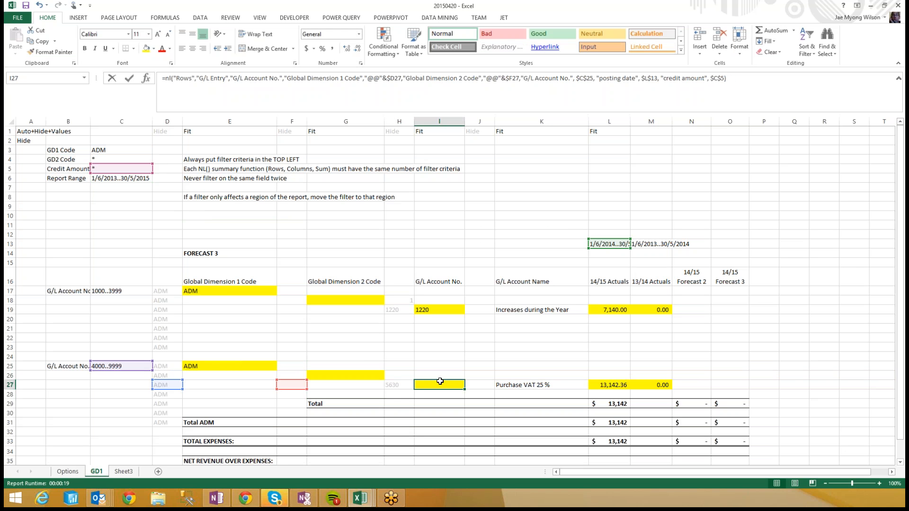
{"action": "double_click", "coordinate": [439, 384]}
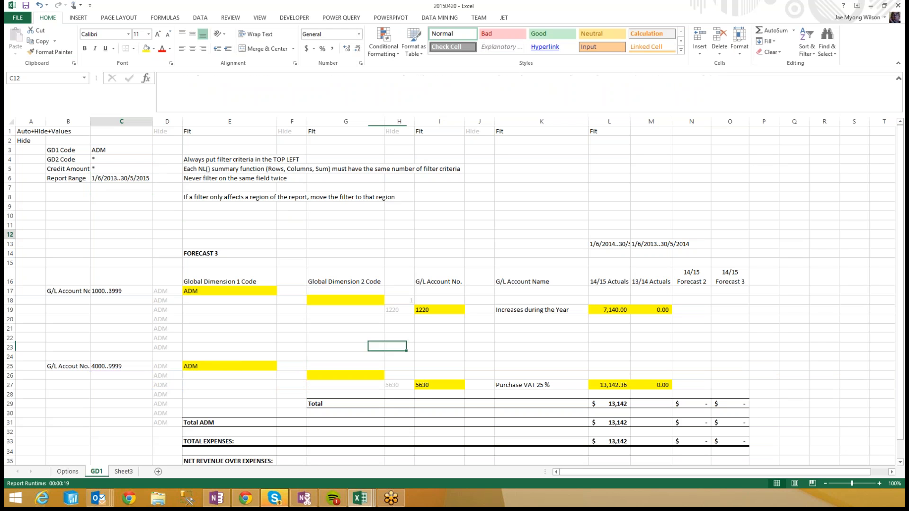
{"action": "left_click", "coordinate": [120, 233]}
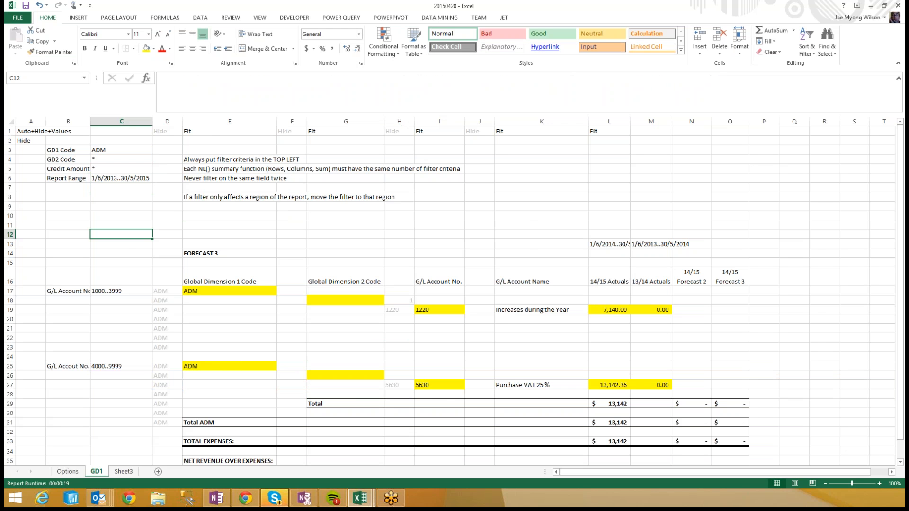
{"action": "left_click", "coordinate": [124, 472]}
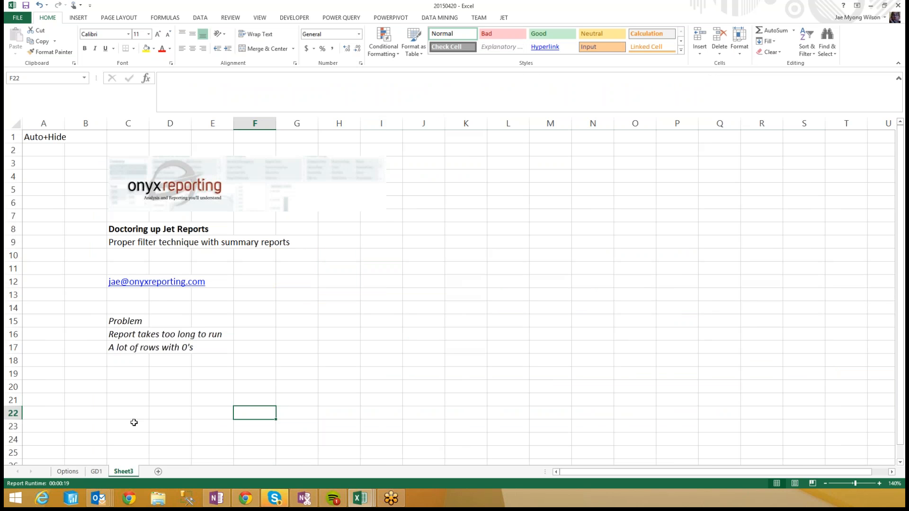
Visit the GD1 report sheet, then return to the Sheet3 title page.
{"action": "left_click", "coordinate": [96, 472]}
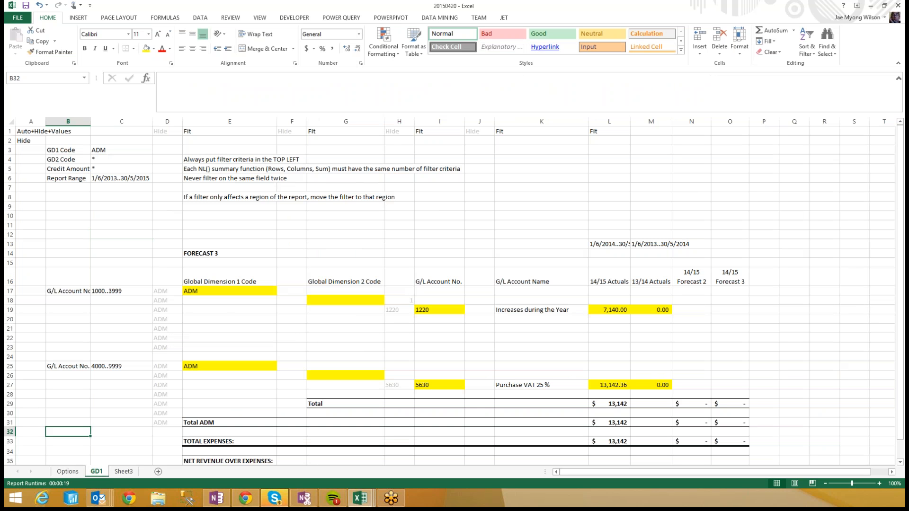
{"action": "mouse_move", "coordinate": [116, 464]}
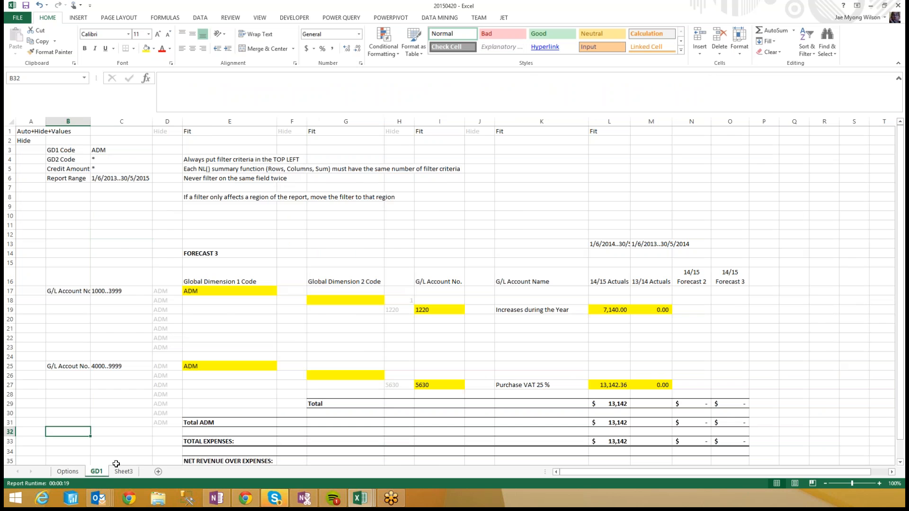
{"action": "left_click", "coordinate": [124, 472]}
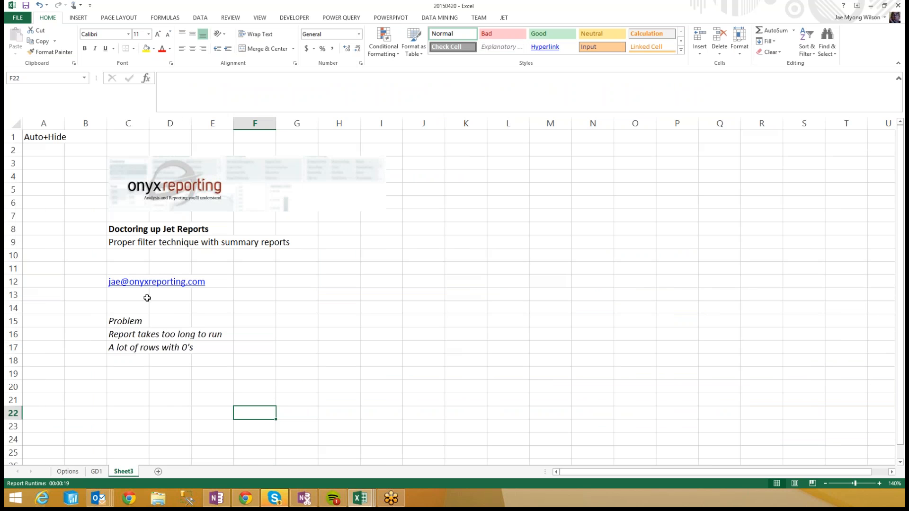
{"action": "mouse_move", "coordinate": [147, 298]}
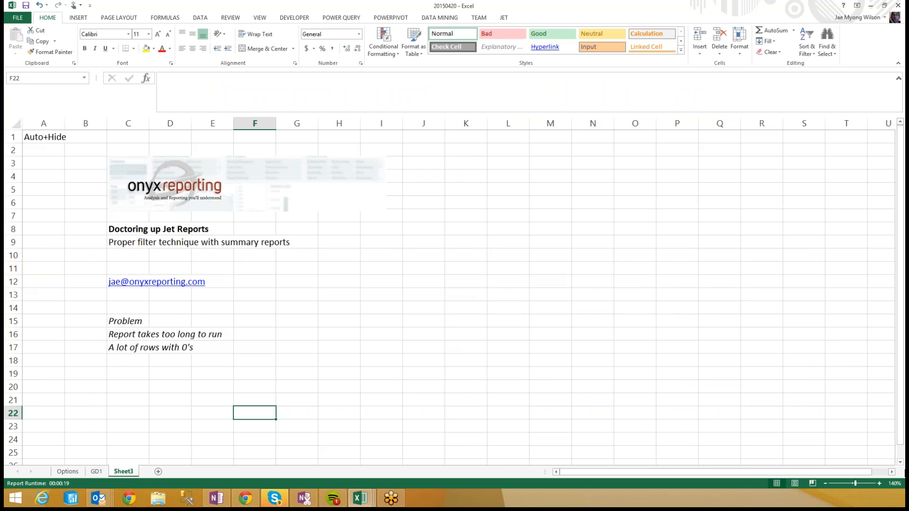